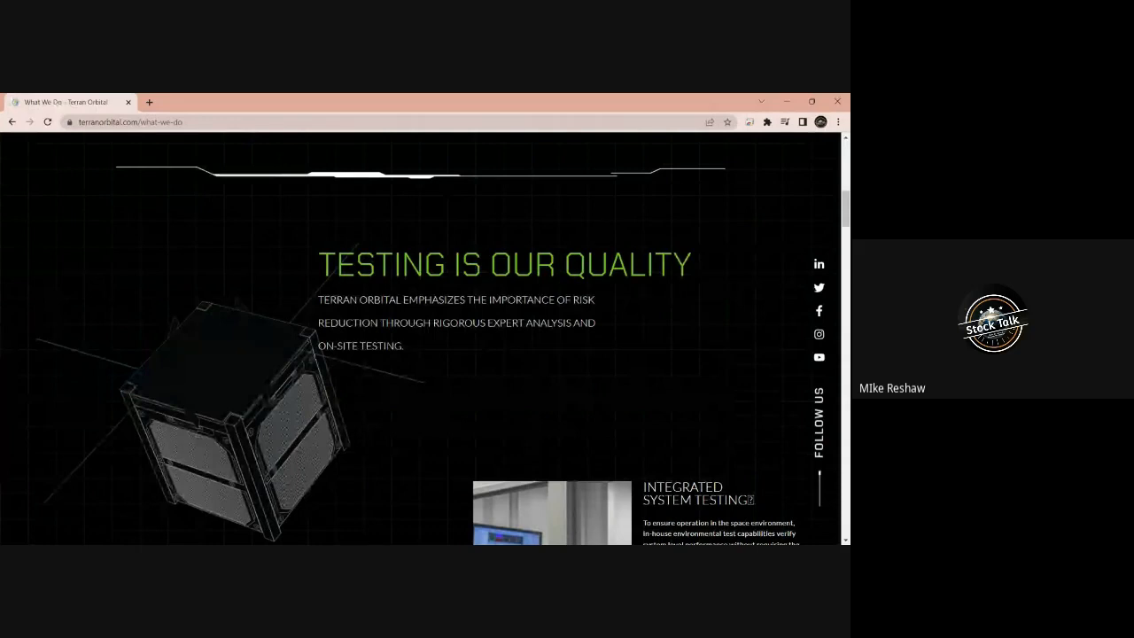
Step: Scroll past Integrated System Testing and Incoming Inspection to the AI&T description
scroll(down, 3)
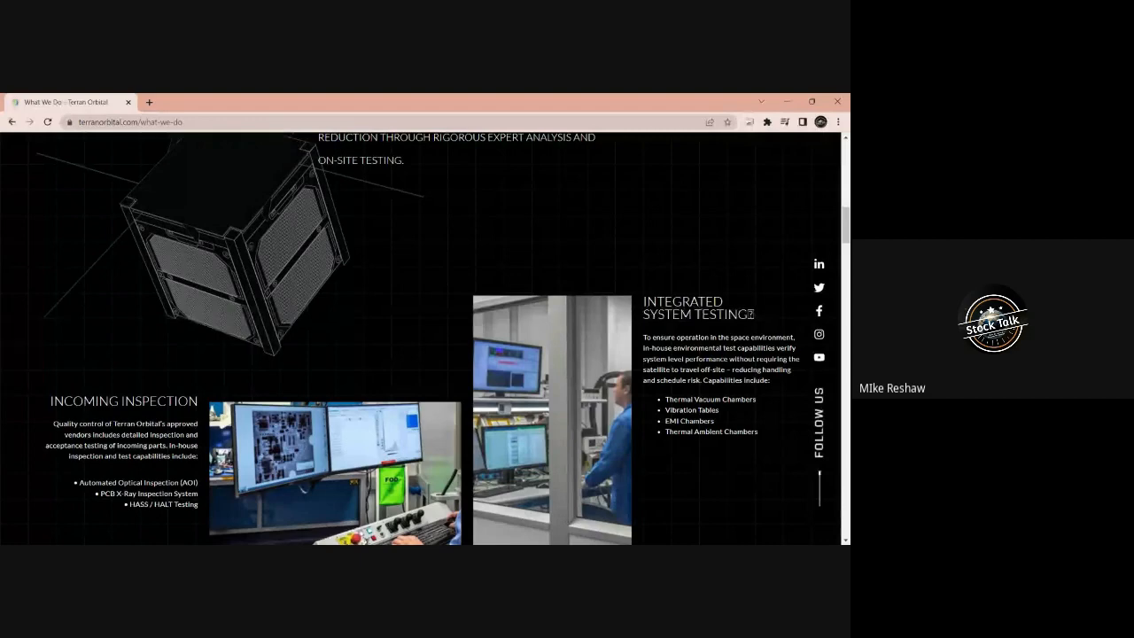
scroll(down, 3)
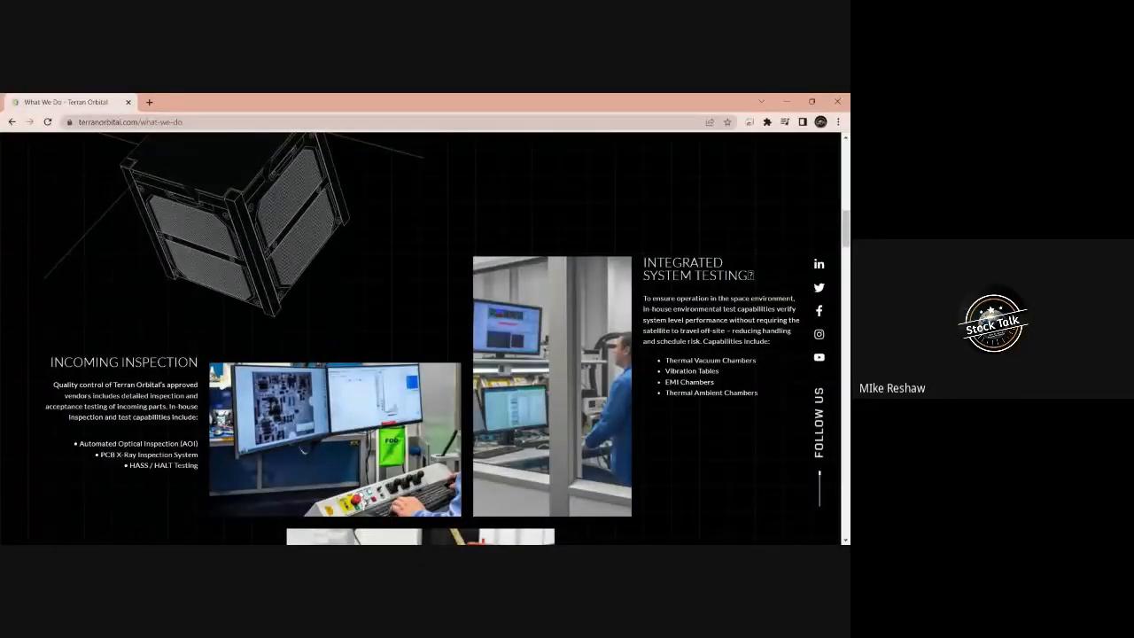
scroll(down, 3)
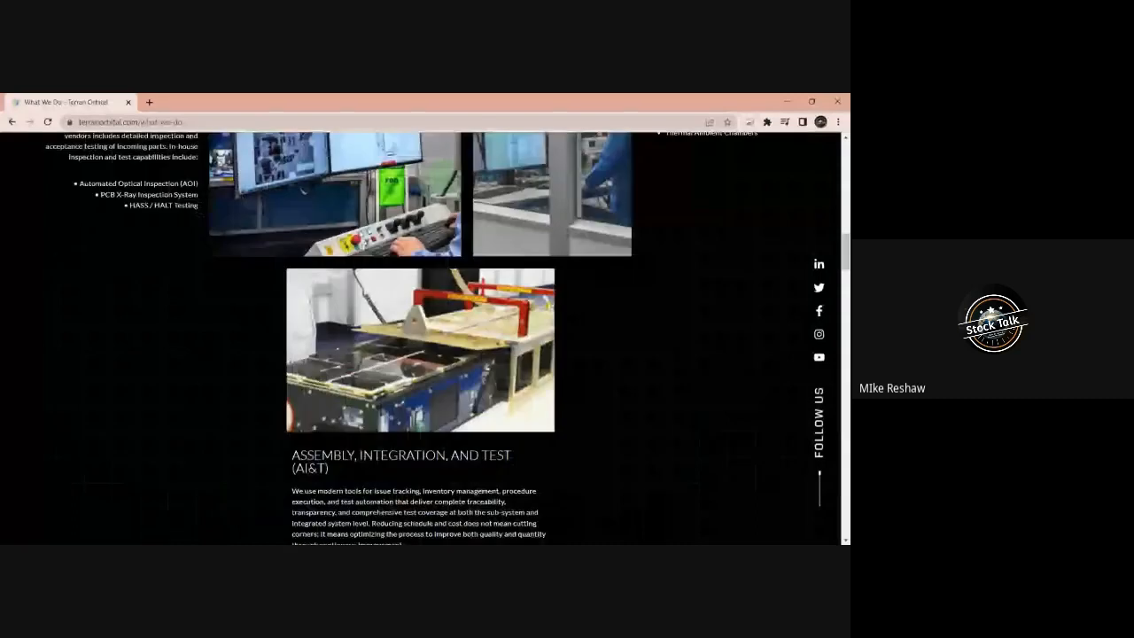
scroll(down, 3)
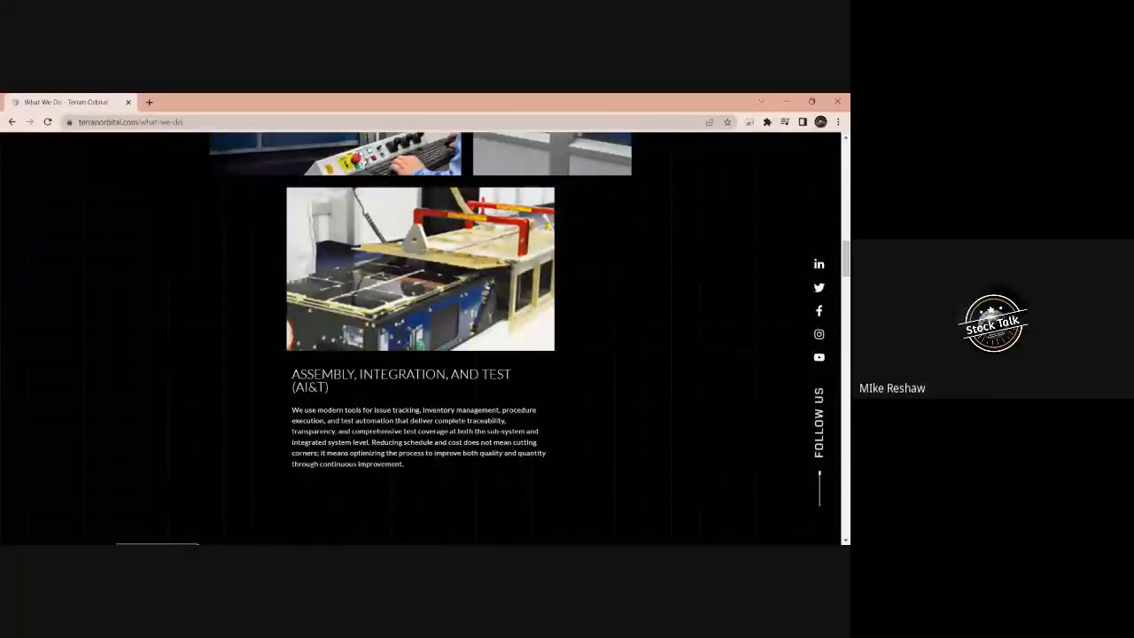
Step: Scroll down to the Mission Success figures: 80+, 200+ and 32 missions
scroll(down, 3)
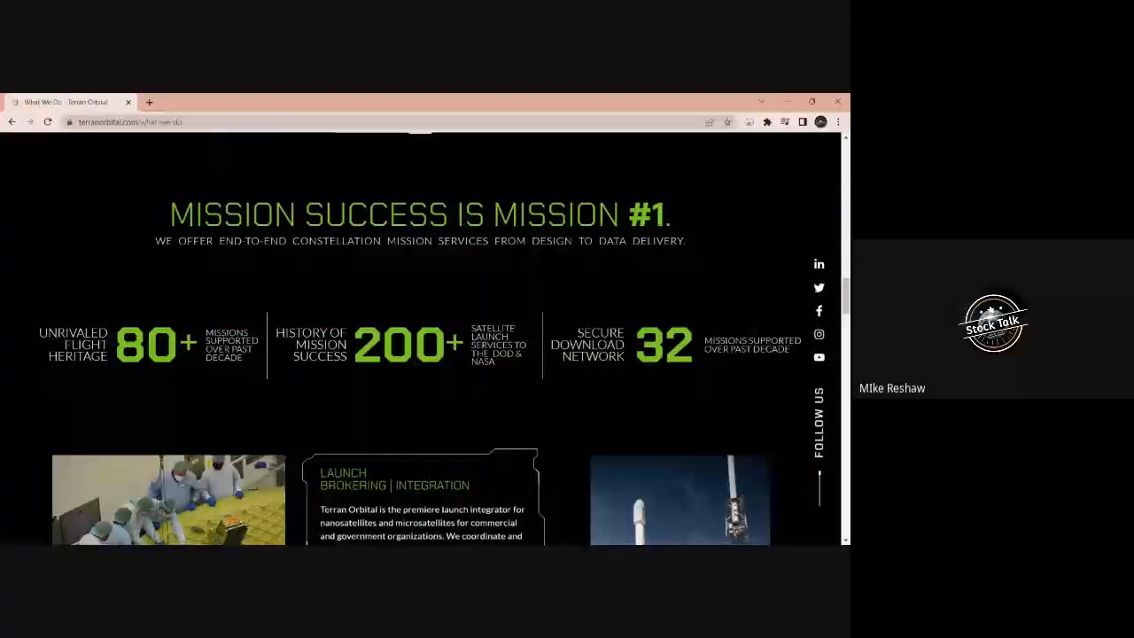
Step: Scroll through Redefining the Path to Orbit and Global Solutions, then back to Manufacturing Facilities
scroll(down, 3)
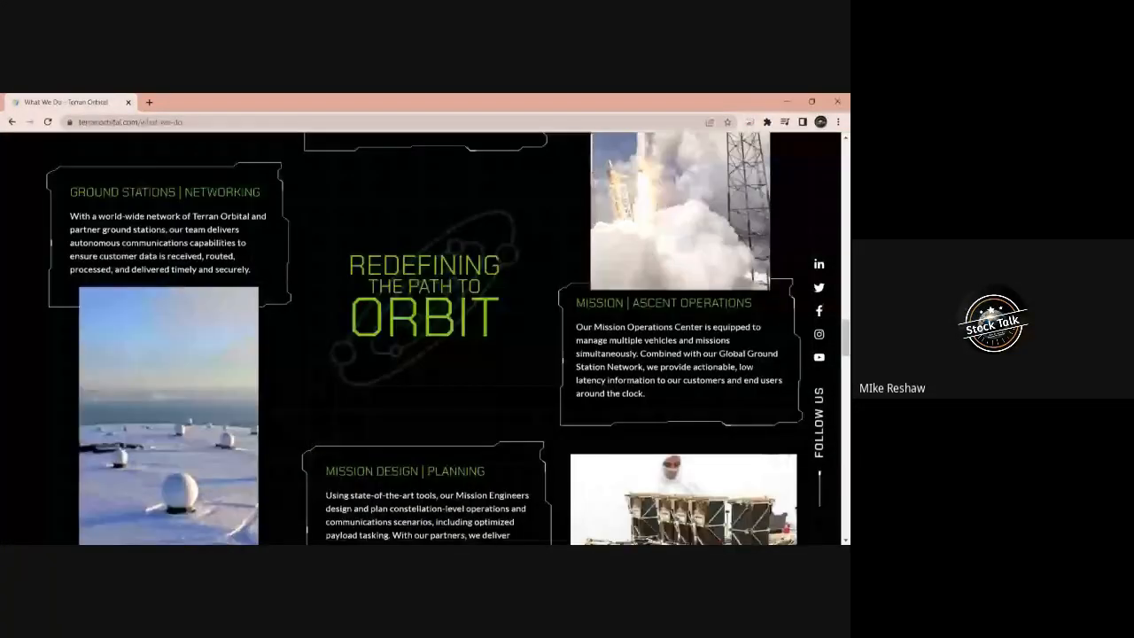
scroll(down, 3)
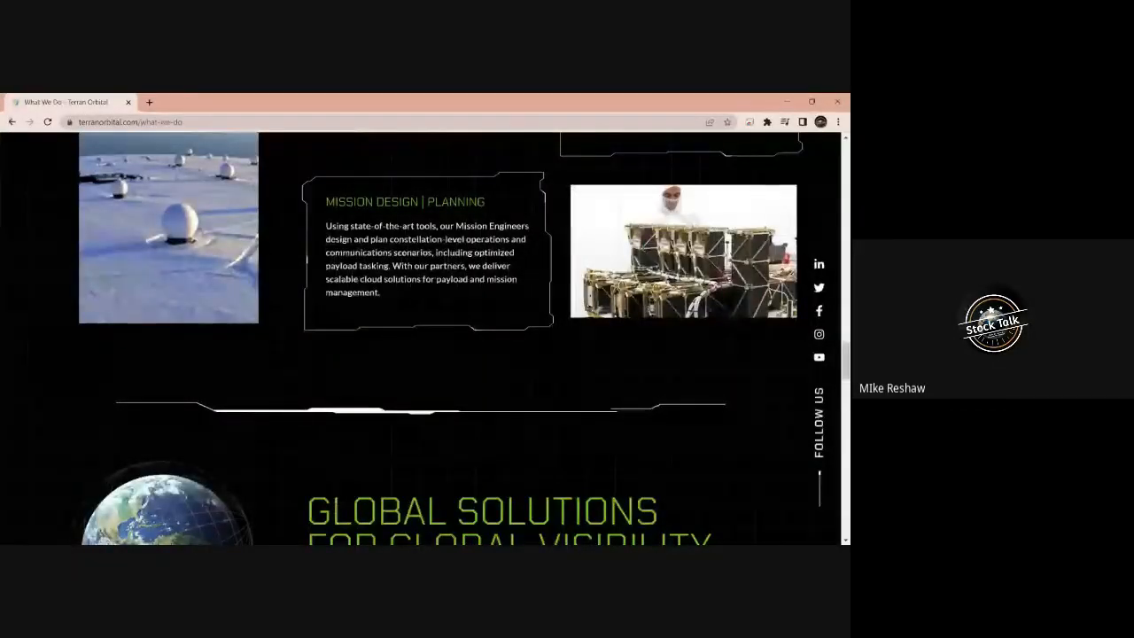
scroll(down, 3)
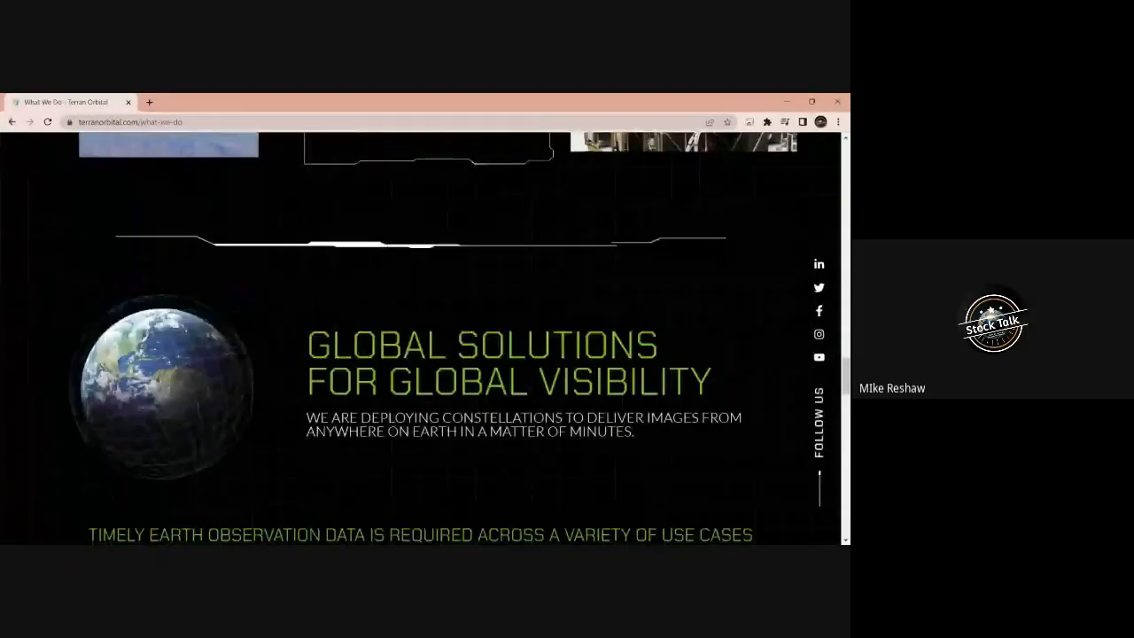
scroll(down, 3)
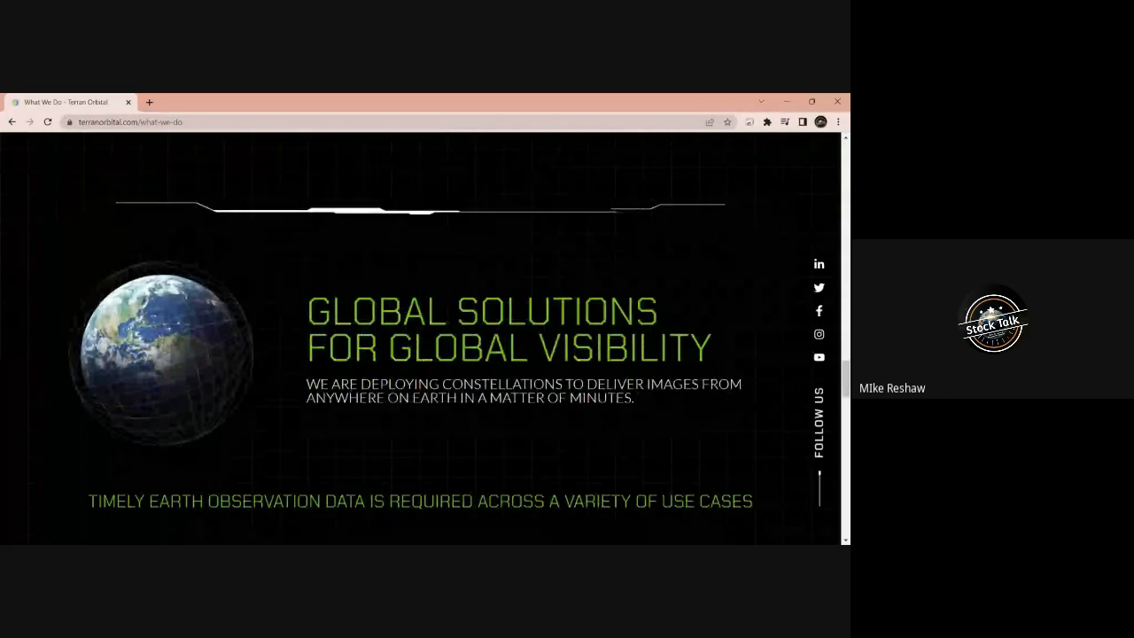
scroll(down, 3)
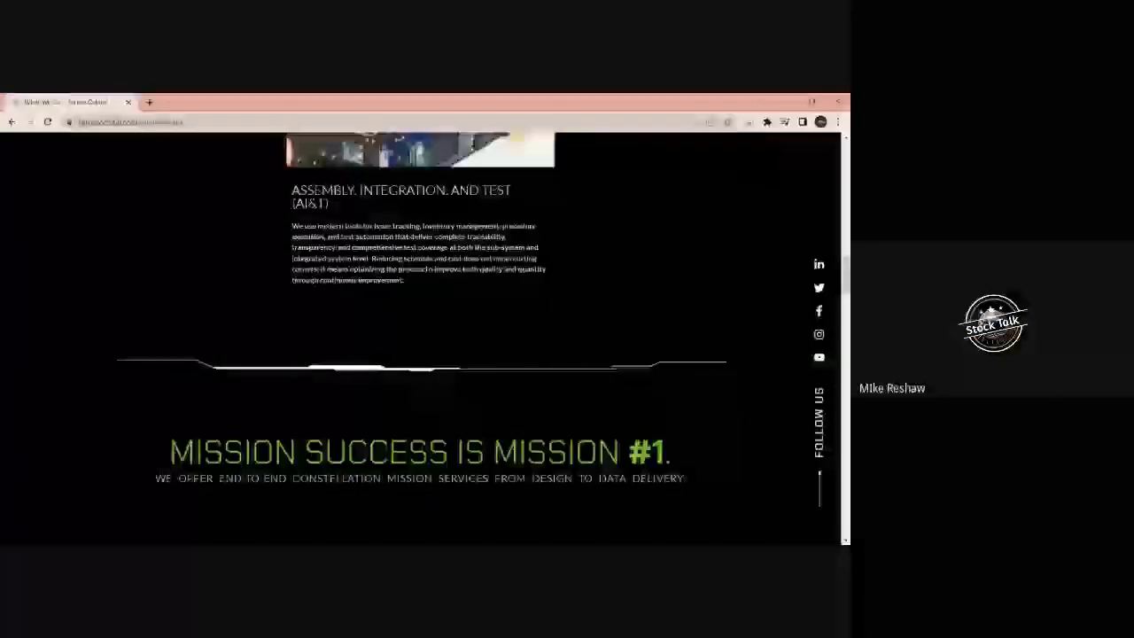
scroll(up, 3)
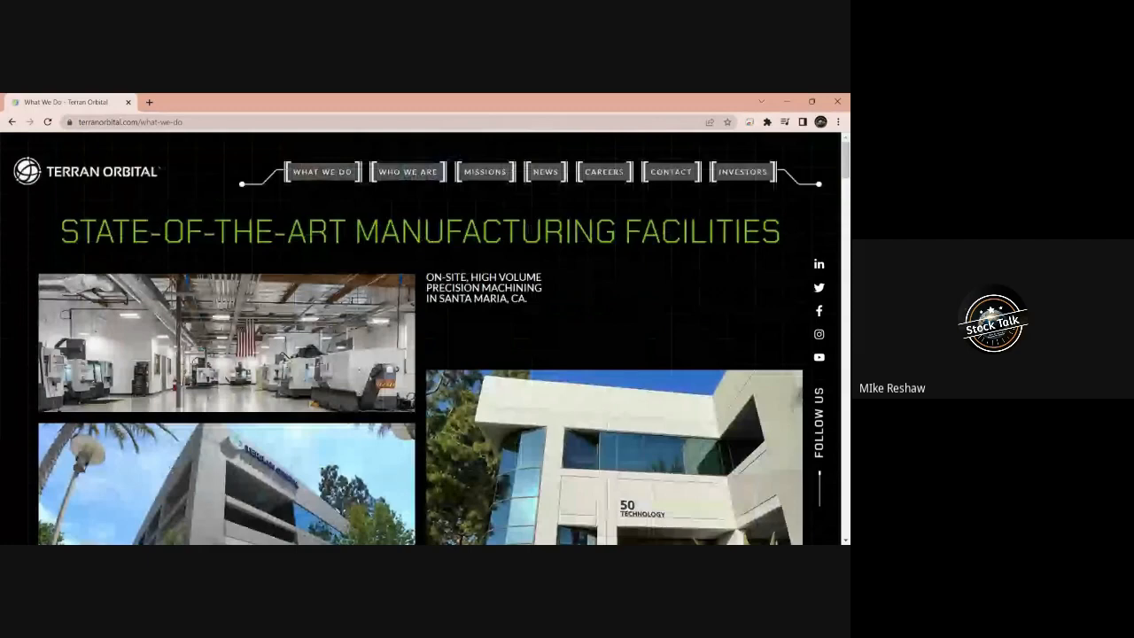
click(86, 171)
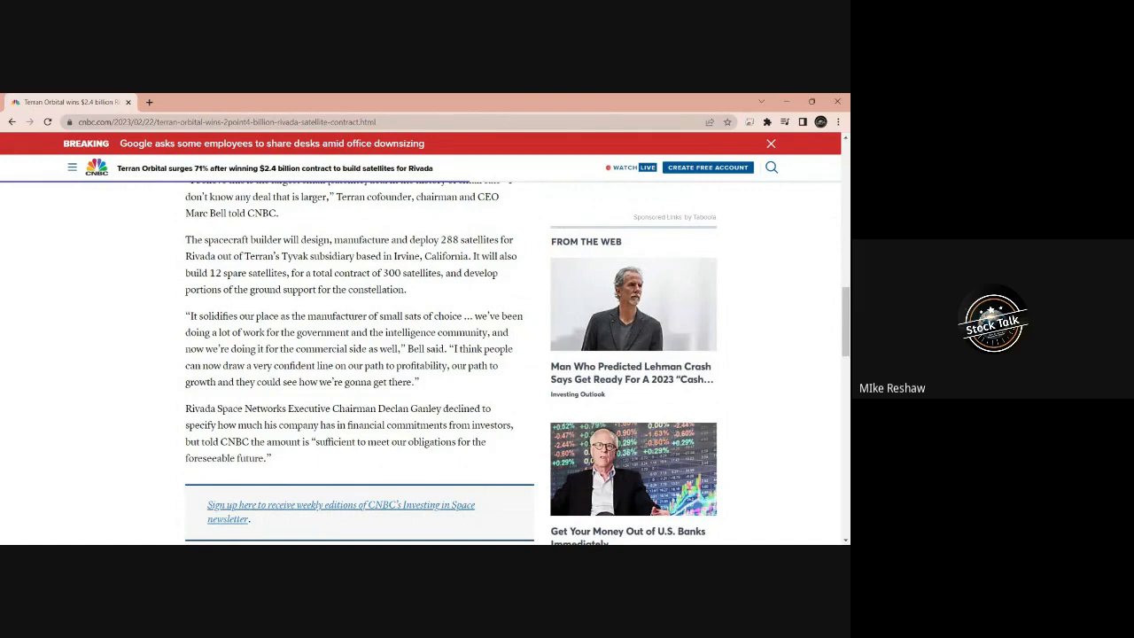
Step: Scroll back up the CNBC article on the Rivada satellite contract and funding
scroll(up, 3)
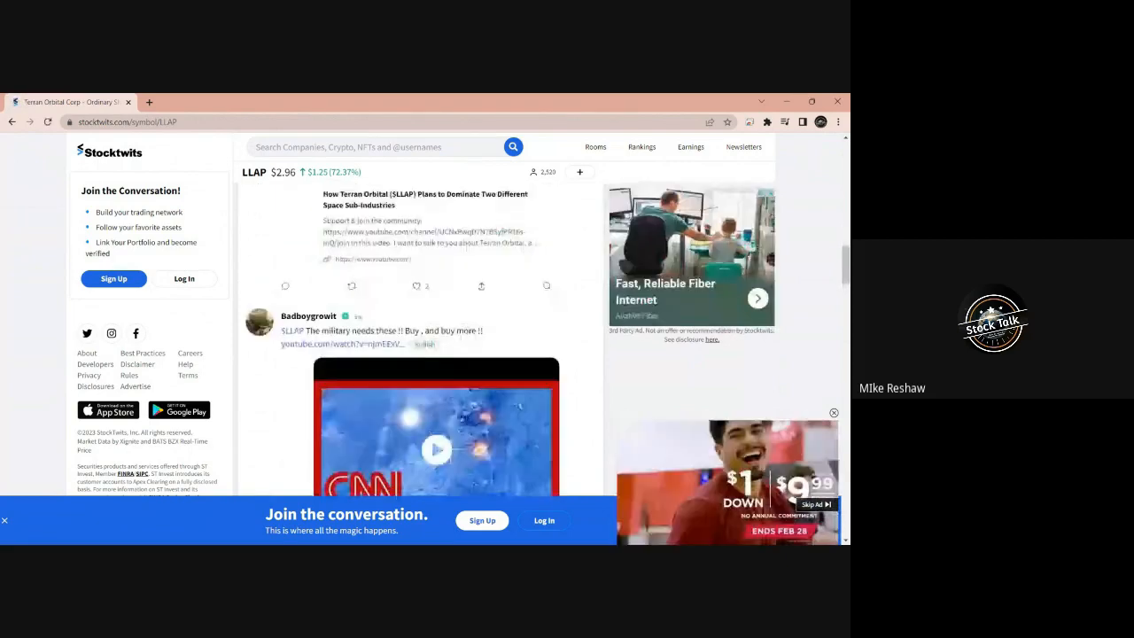
Step: Scroll up and down the Stocktwits LLAP stream to read trader posts
scroll(down, 3)
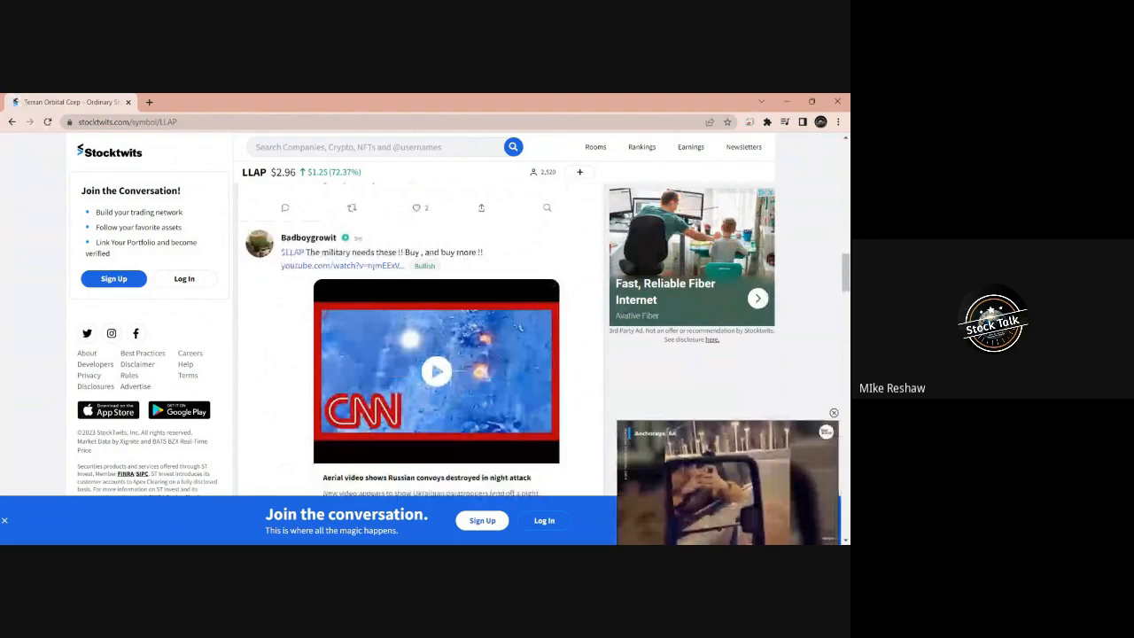
scroll(up, 3)
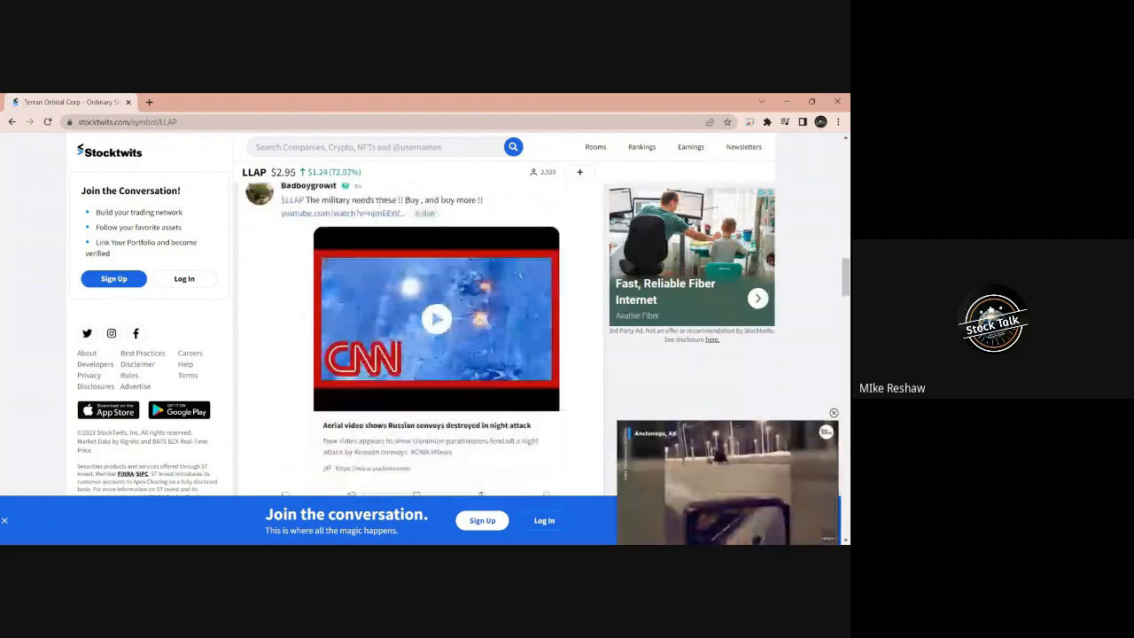
scroll(down, 3)
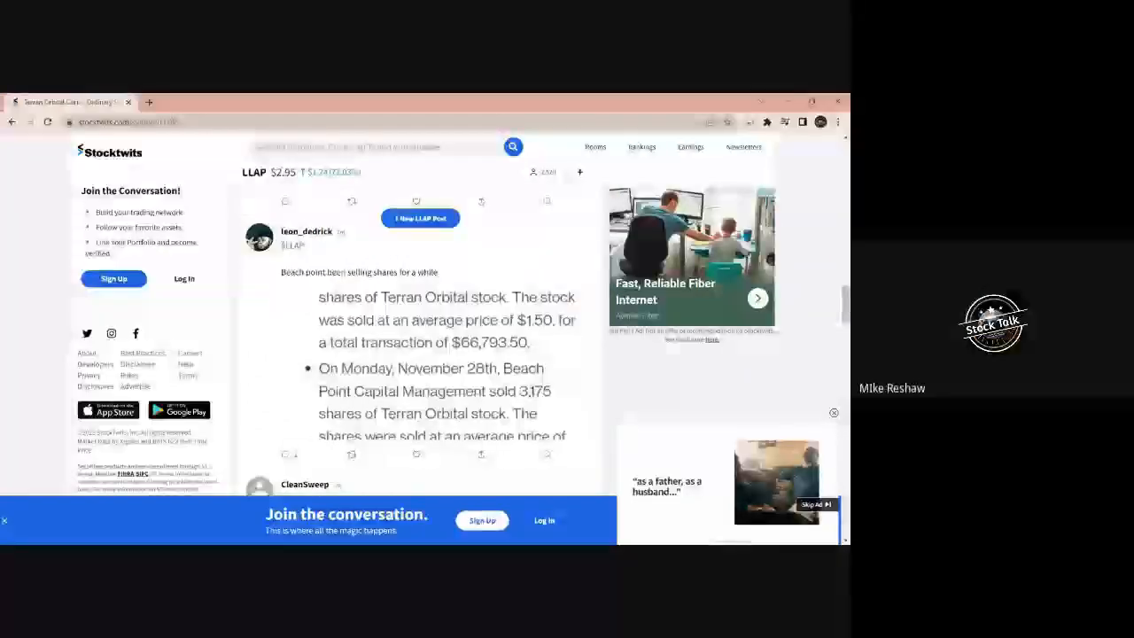
scroll(down, 3)
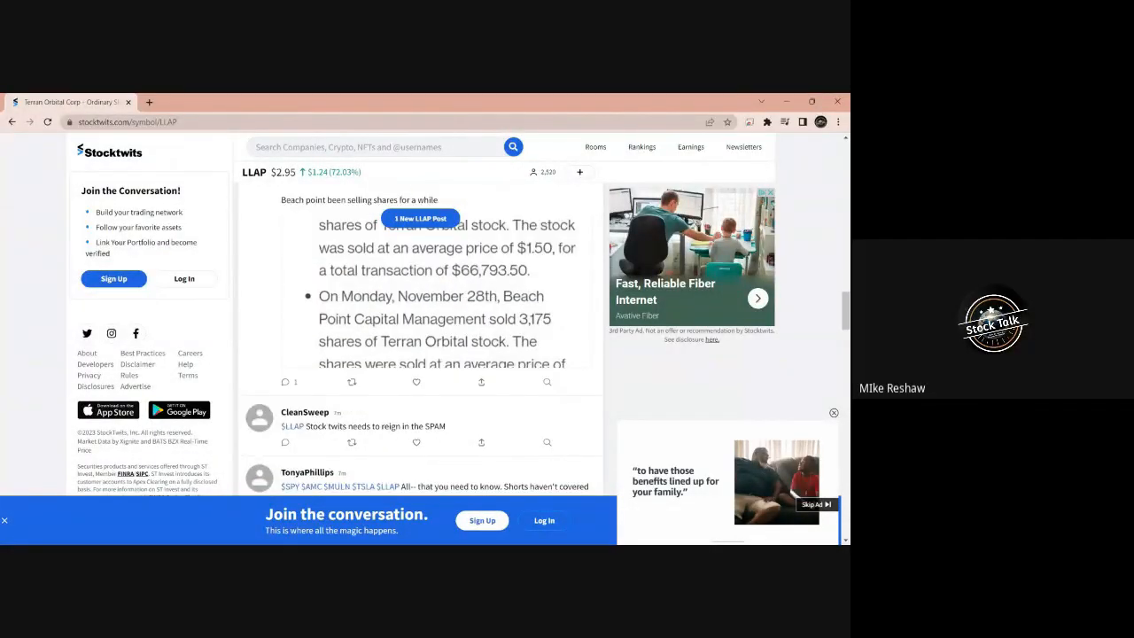
scroll(down, 3)
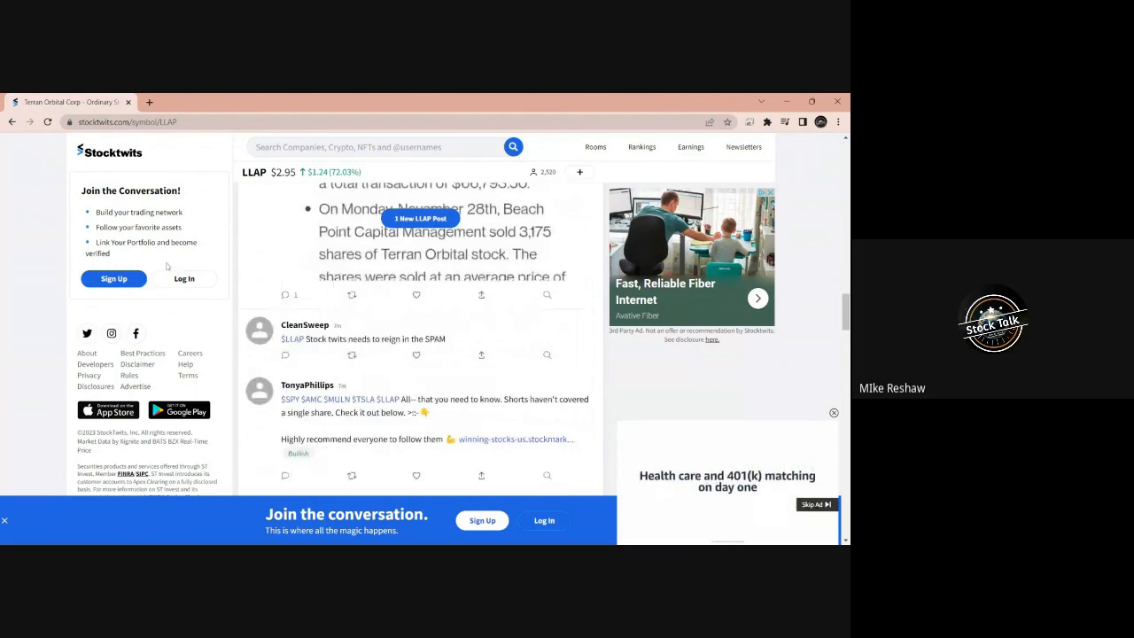
scroll(up, 3)
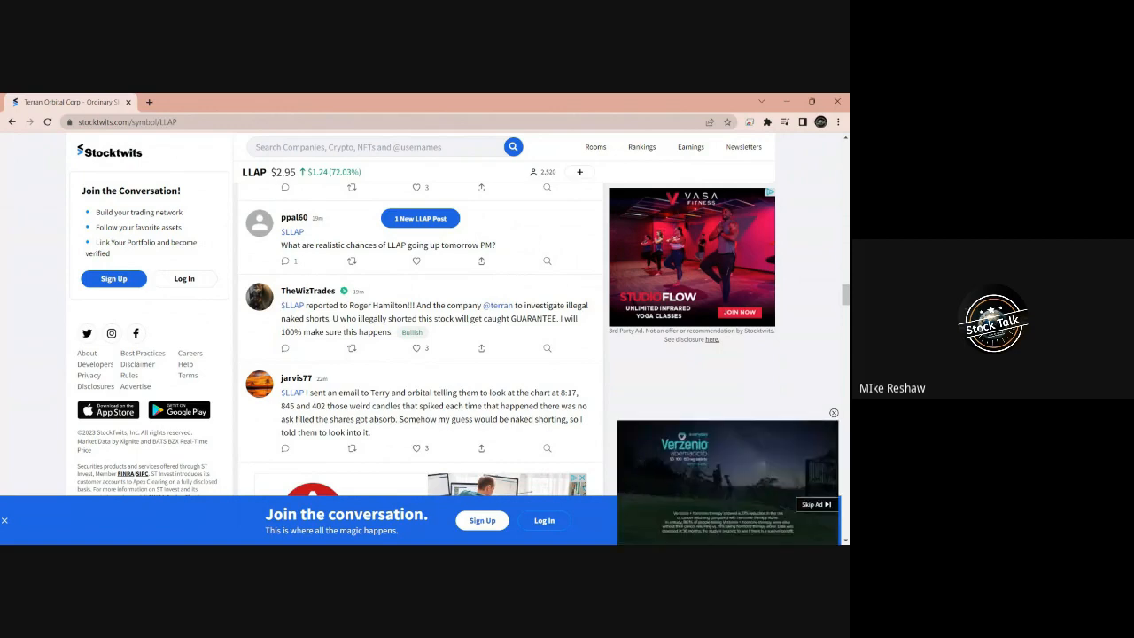
scroll(down, 3)
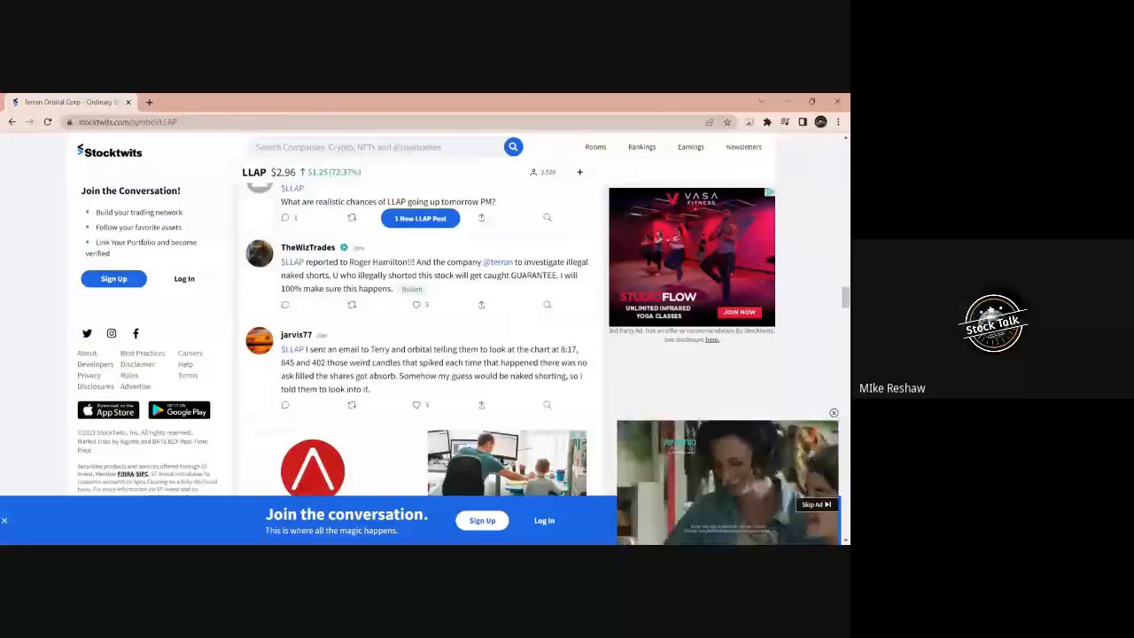
scroll(down, 3)
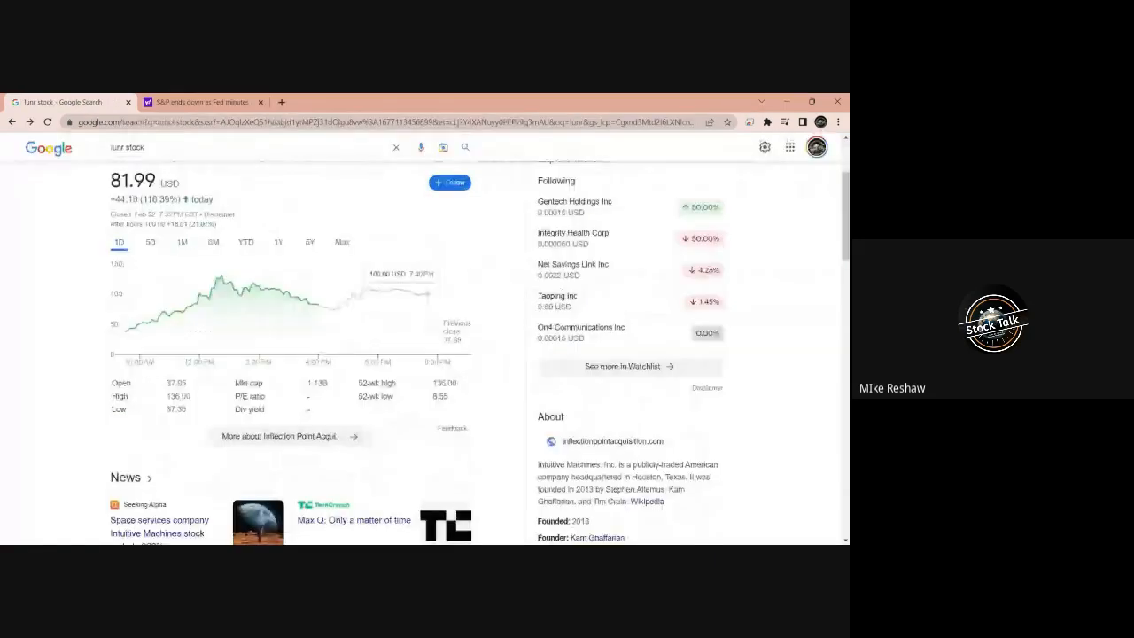
Step: Scroll the 'lunr stock' results to the 81.99 USD quote card and chart
scroll(up, 3)
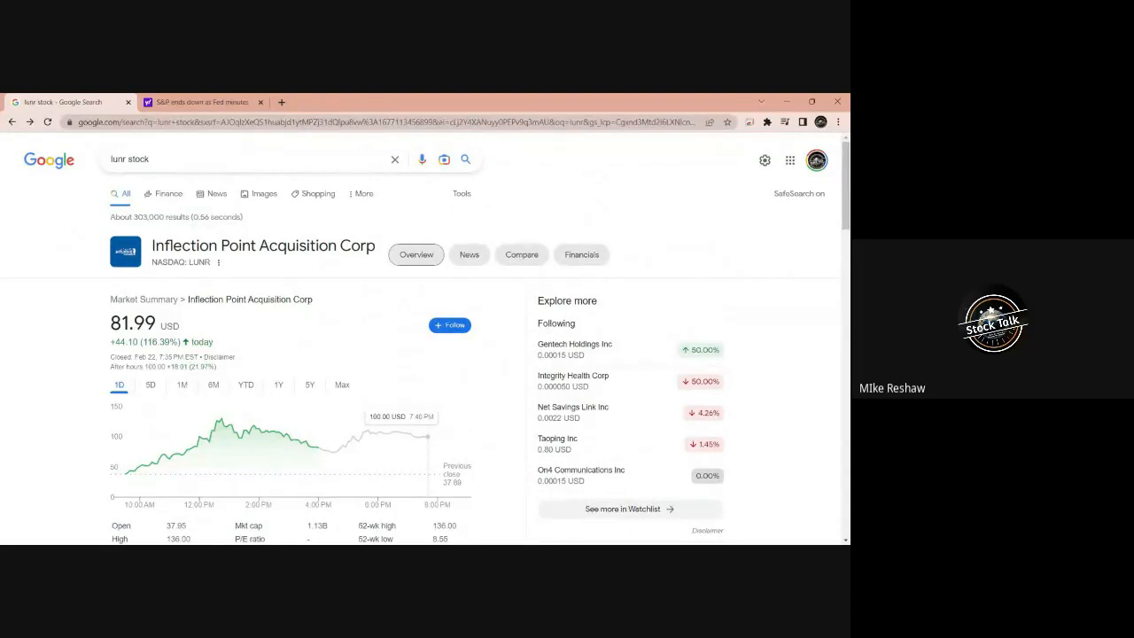
scroll(down, 3)
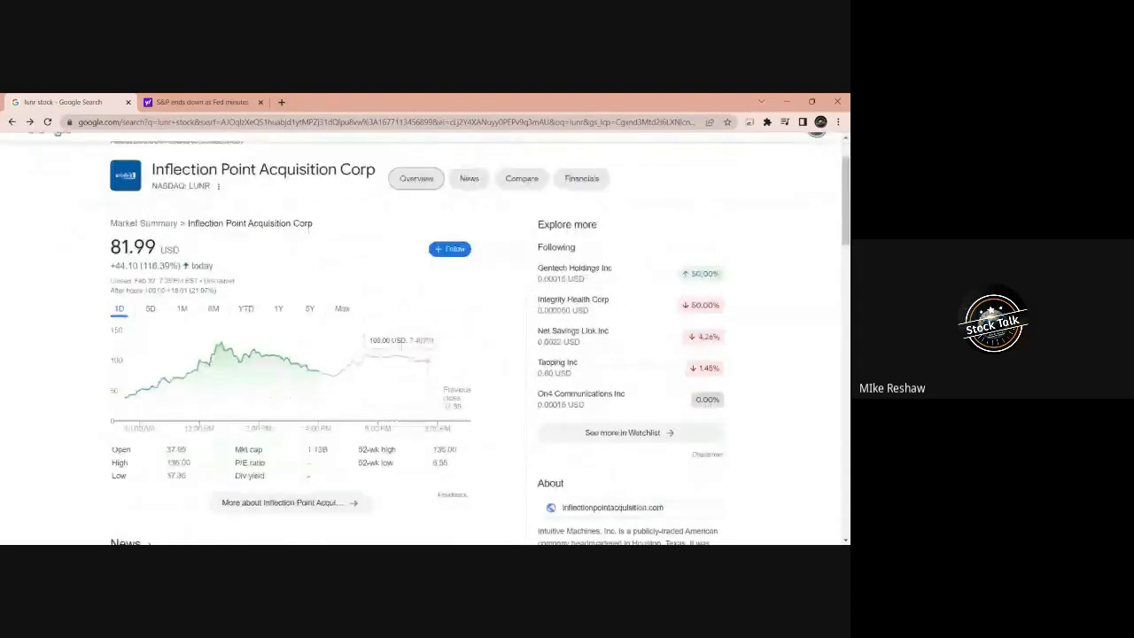
click(611, 506)
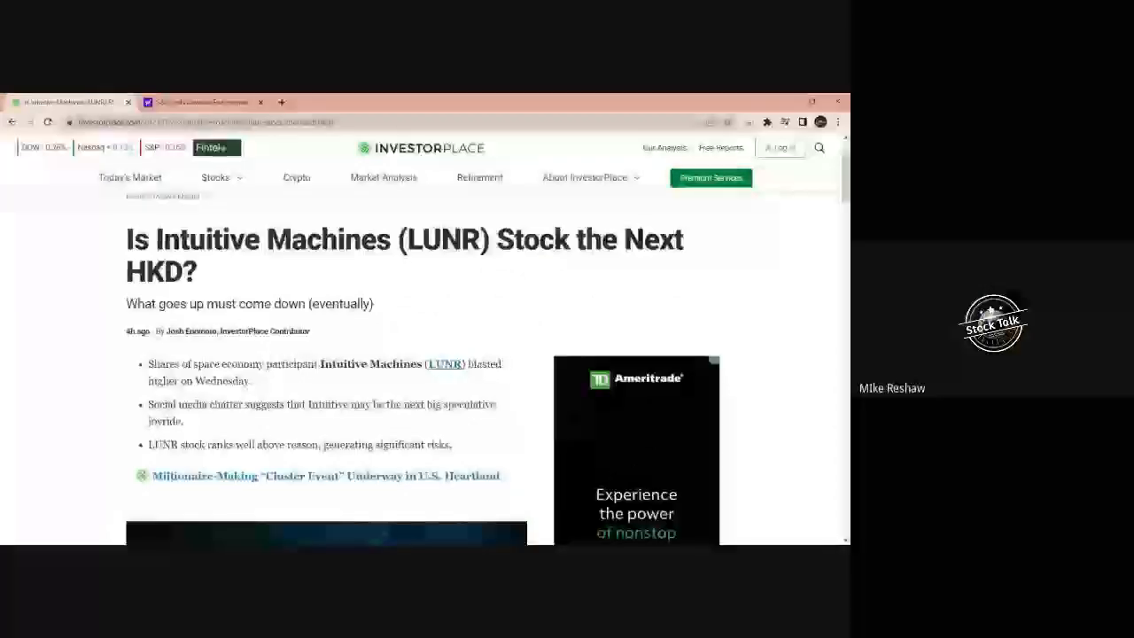
Step: Scroll through the 'next HKD' article's headline, summary bullets and lead image
scroll(up, 3)
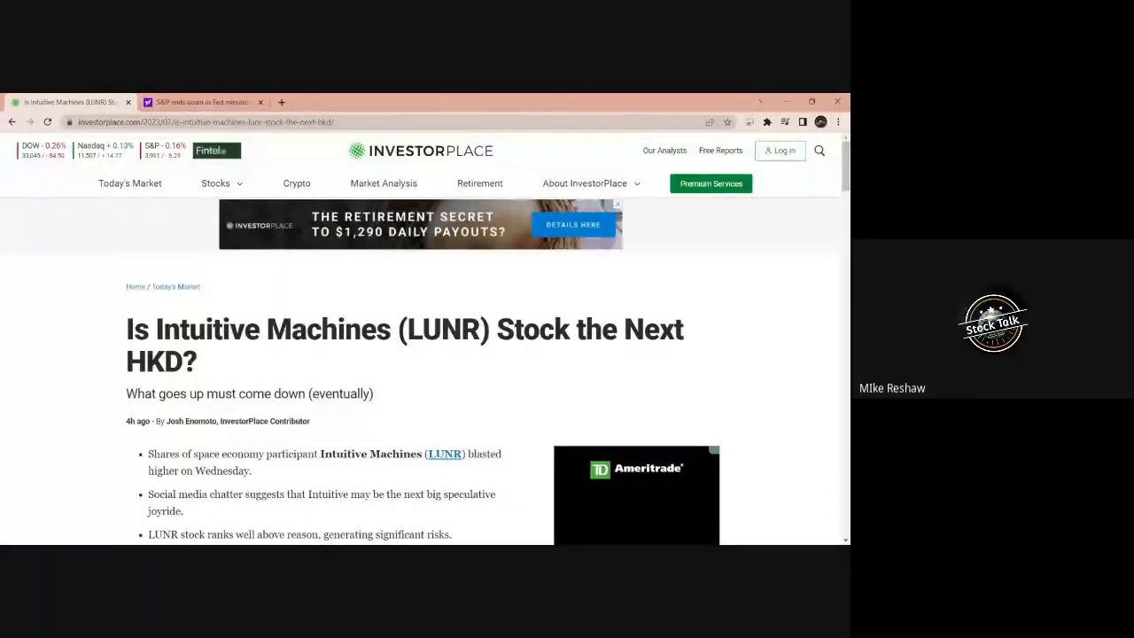
scroll(down, 3)
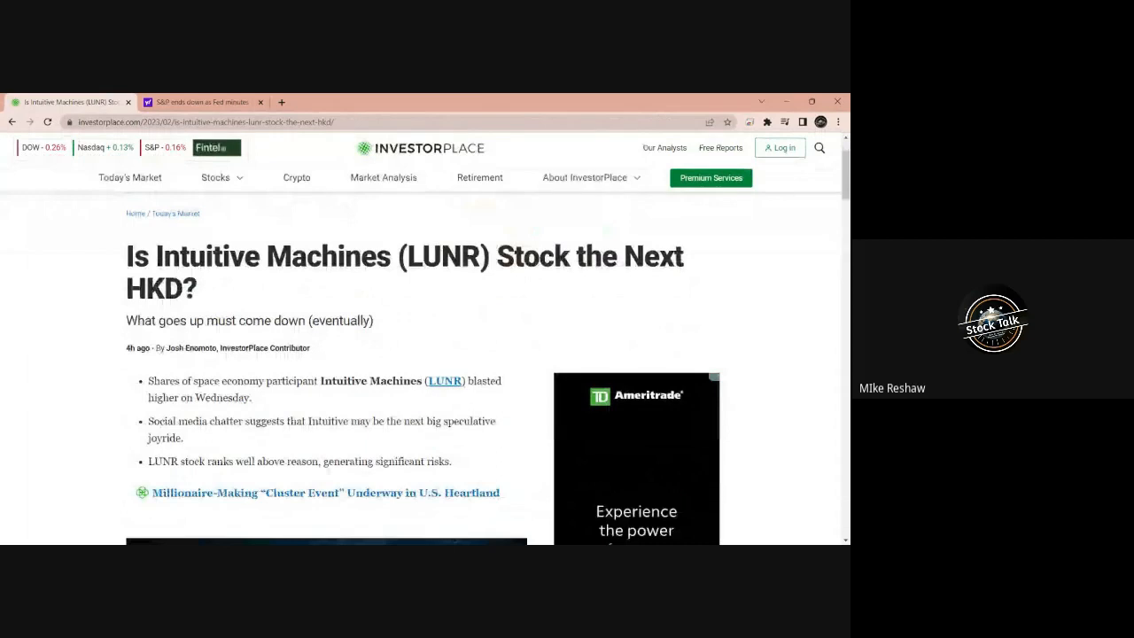
scroll(down, 3)
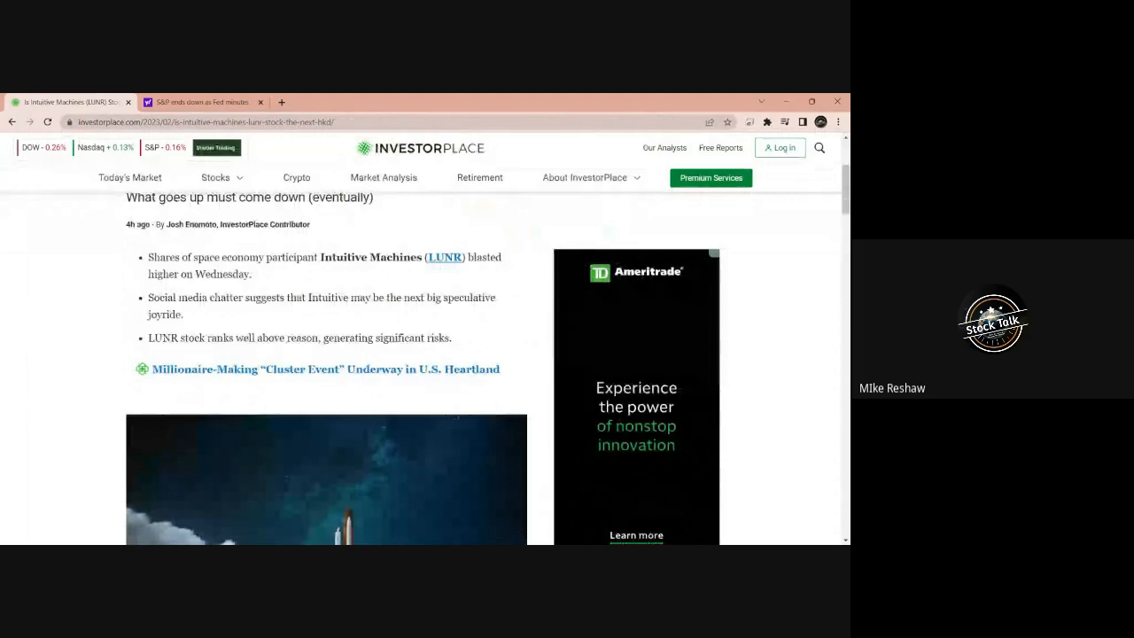
scroll(up, 3)
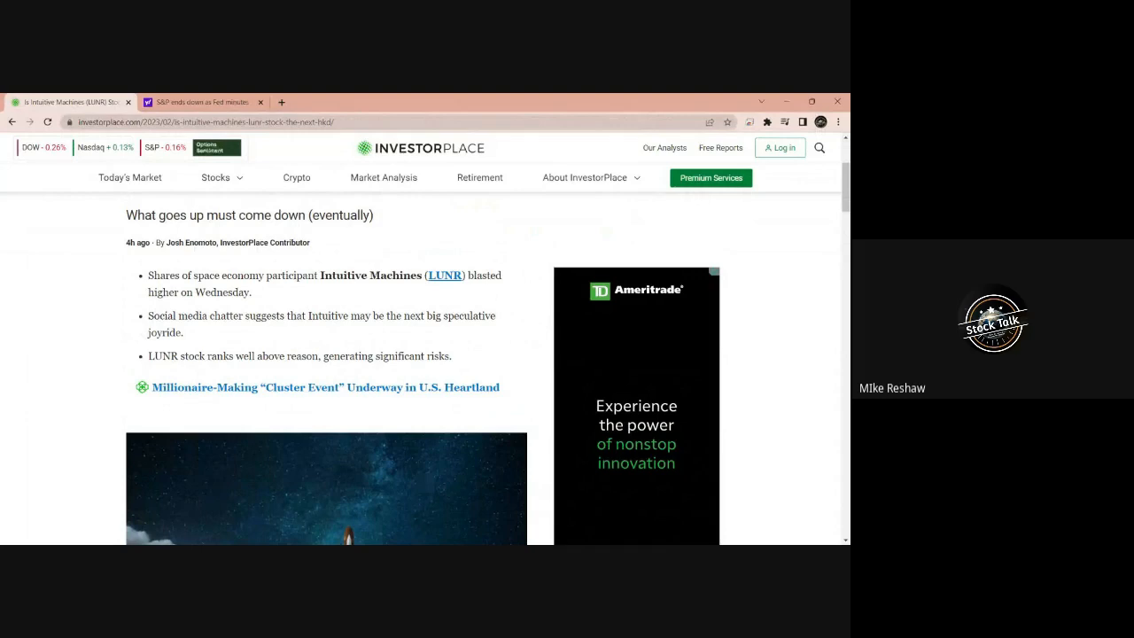
scroll(down, 3)
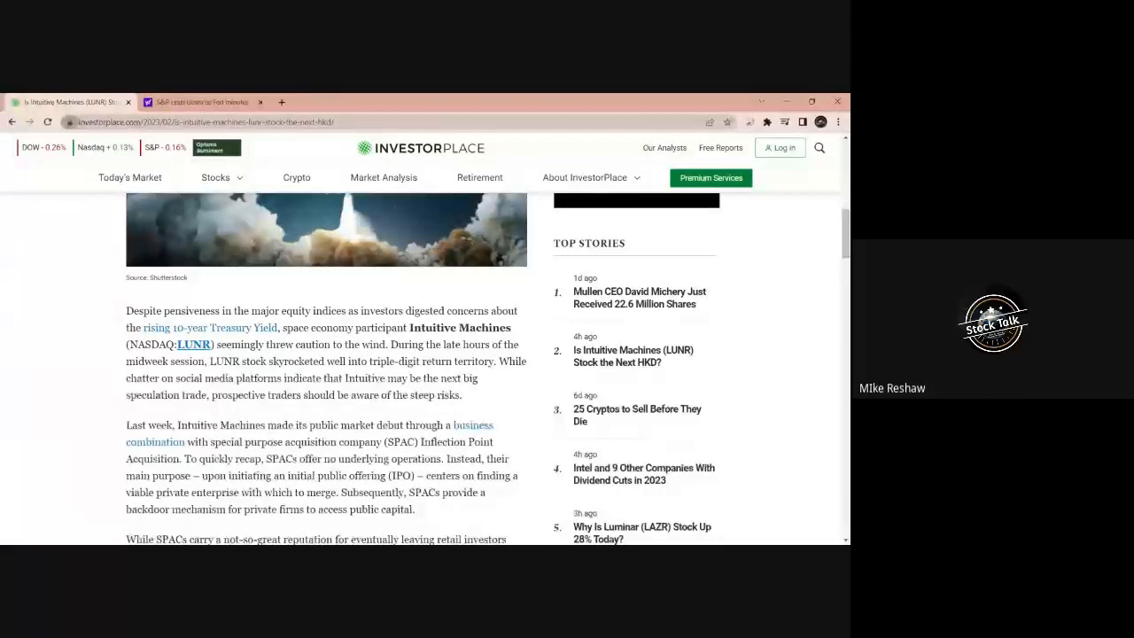
Step: Read down to shares near $90, up over 140%, and Benchmark's $14 target
scroll(down, 3)
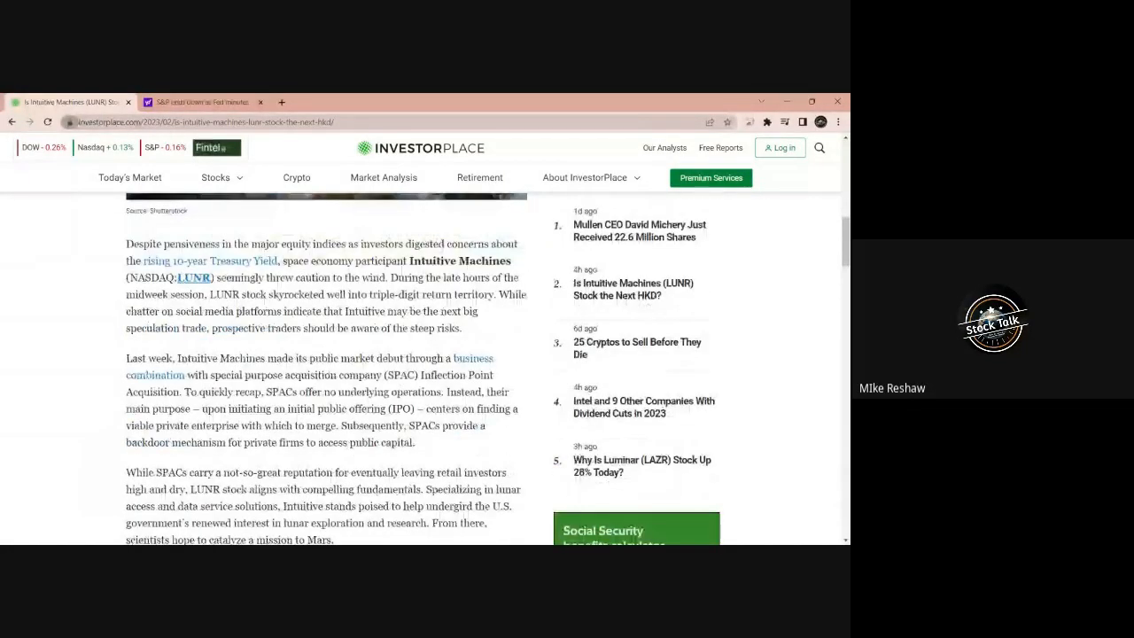
scroll(down, 3)
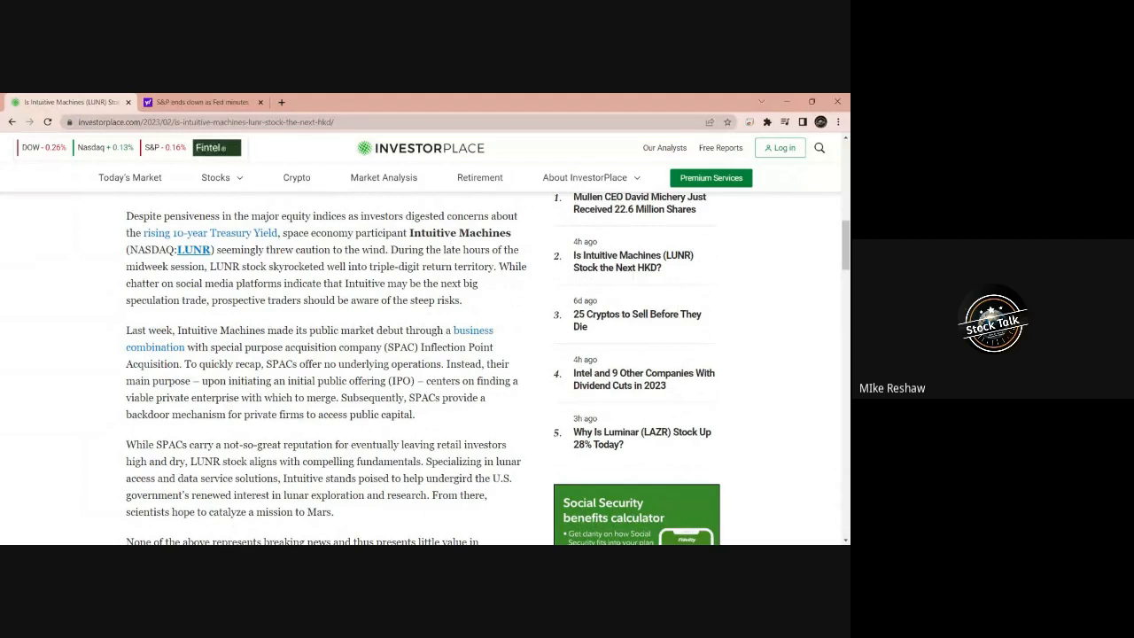
scroll(down, 3)
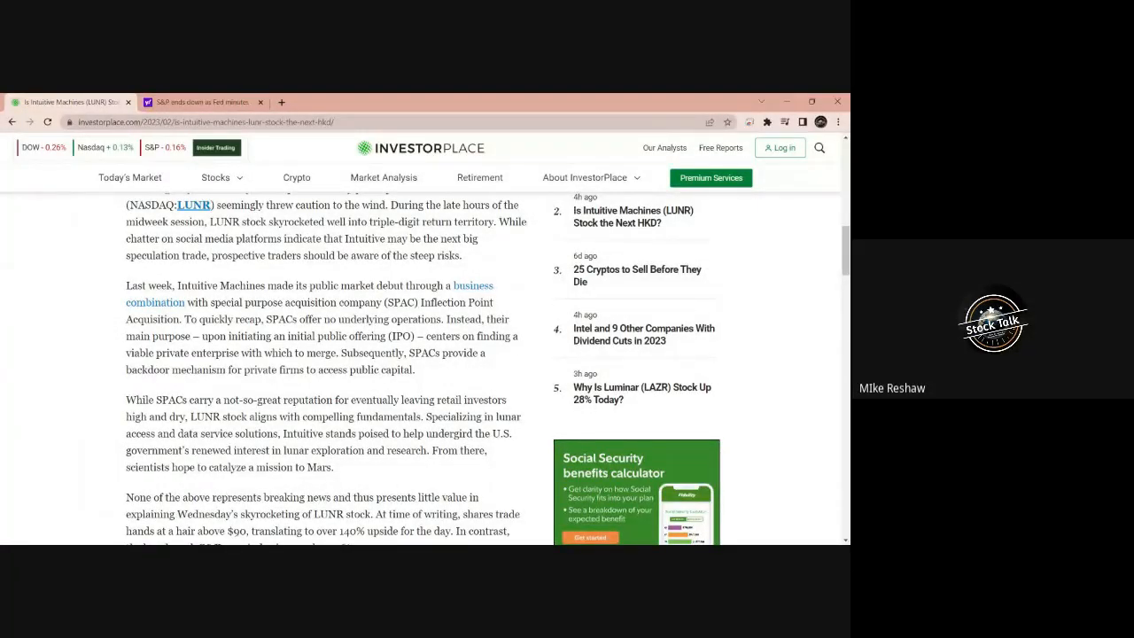
scroll(down, 3)
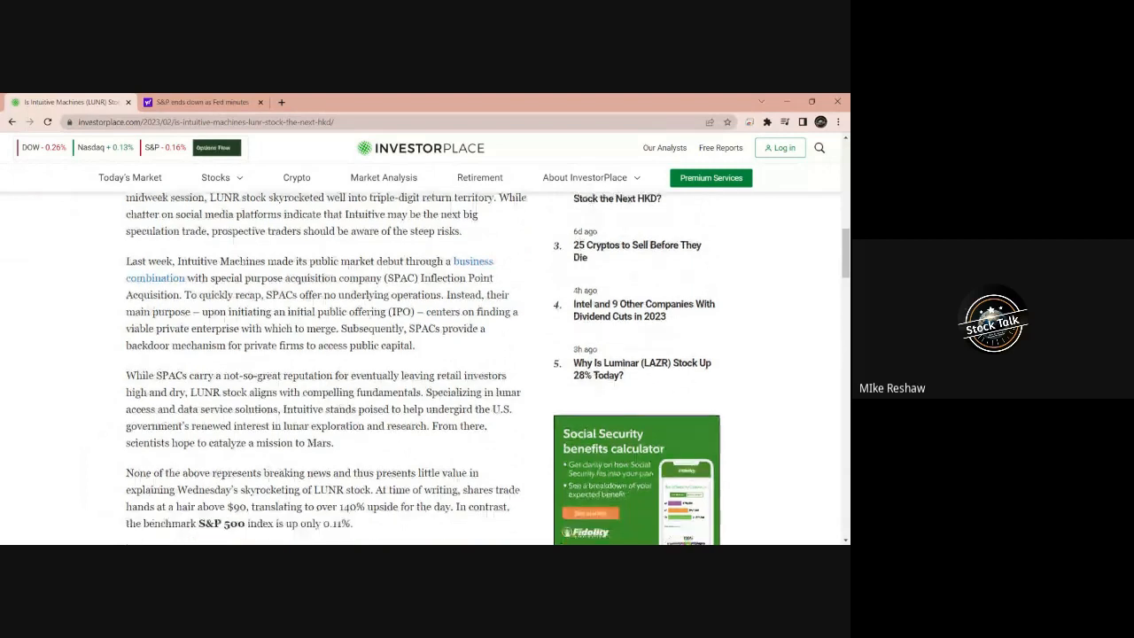
scroll(down, 3)
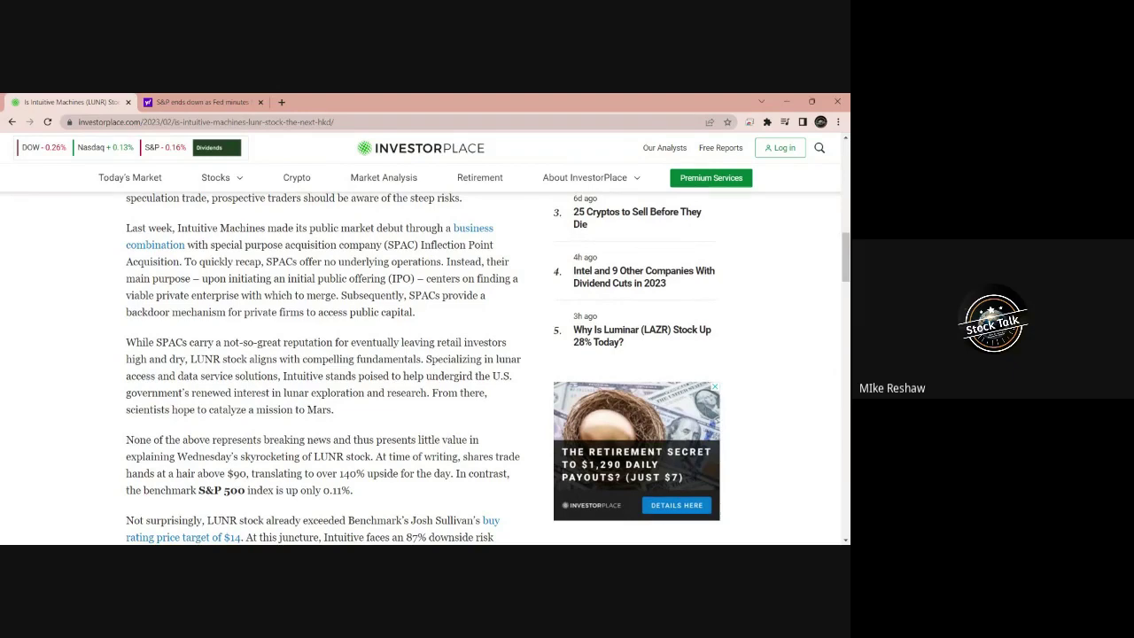
Step: Scroll to the paragraph on LUNR exceeding its $14 target with 87% downside
scroll(down, 3)
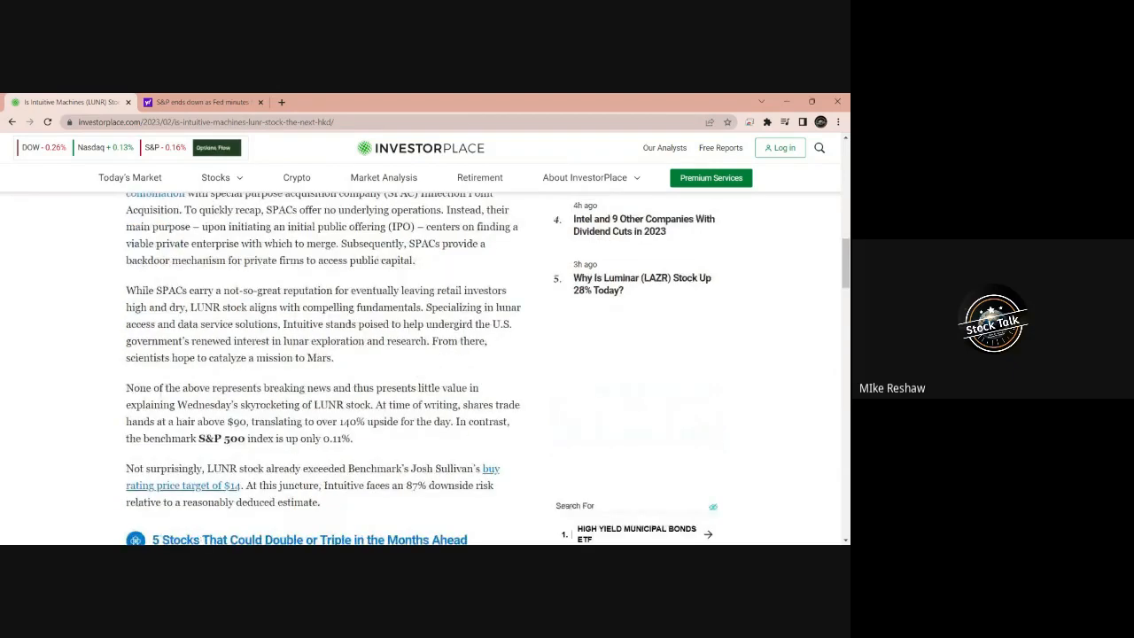
scroll(down, 3)
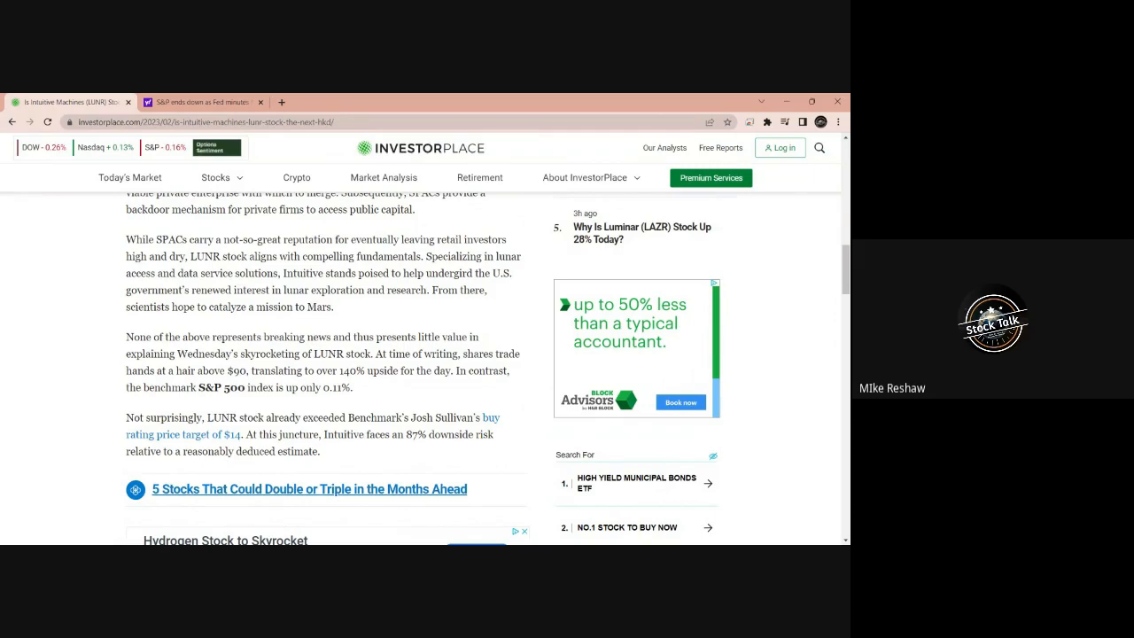
scroll(up, 3)
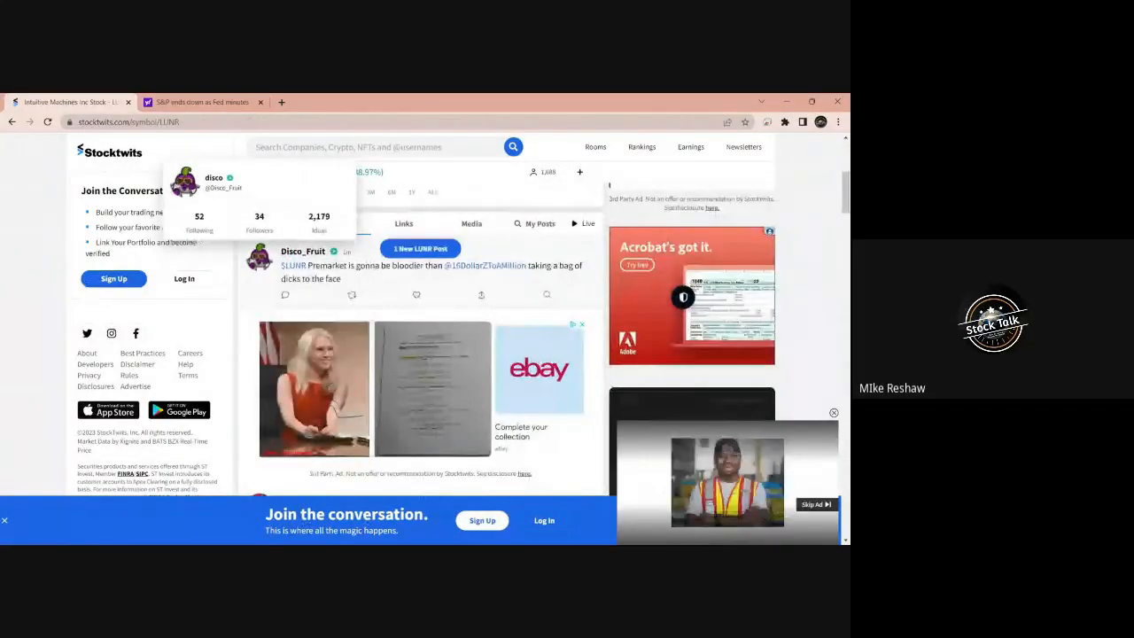
Step: Scroll the LUNR stream to a trader image post and open it
scroll(down, 3)
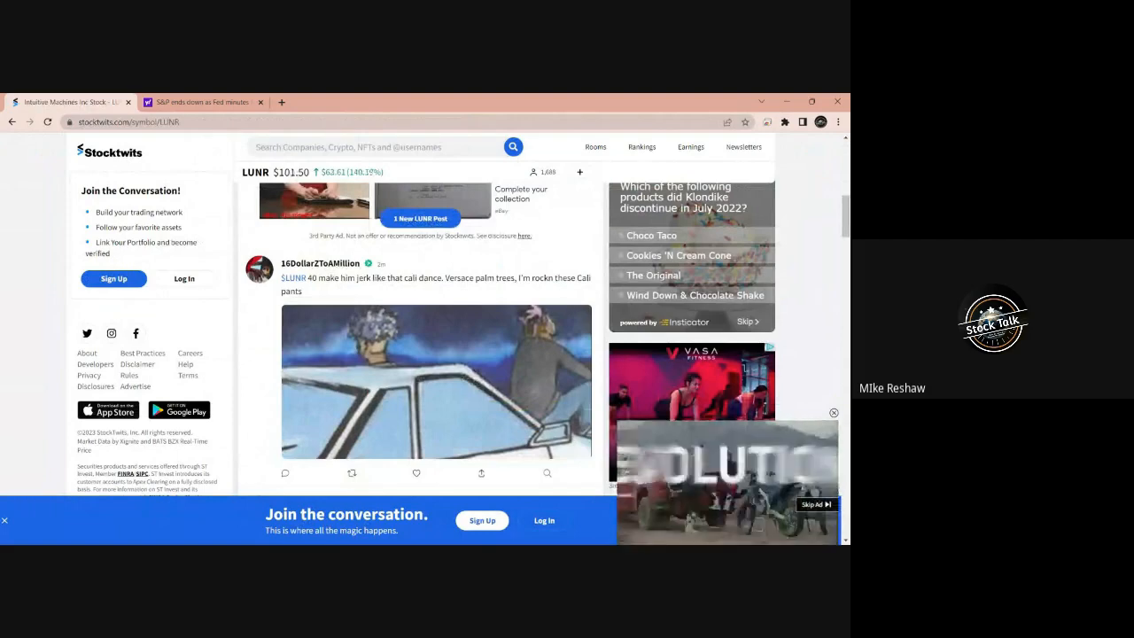
scroll(down, 3)
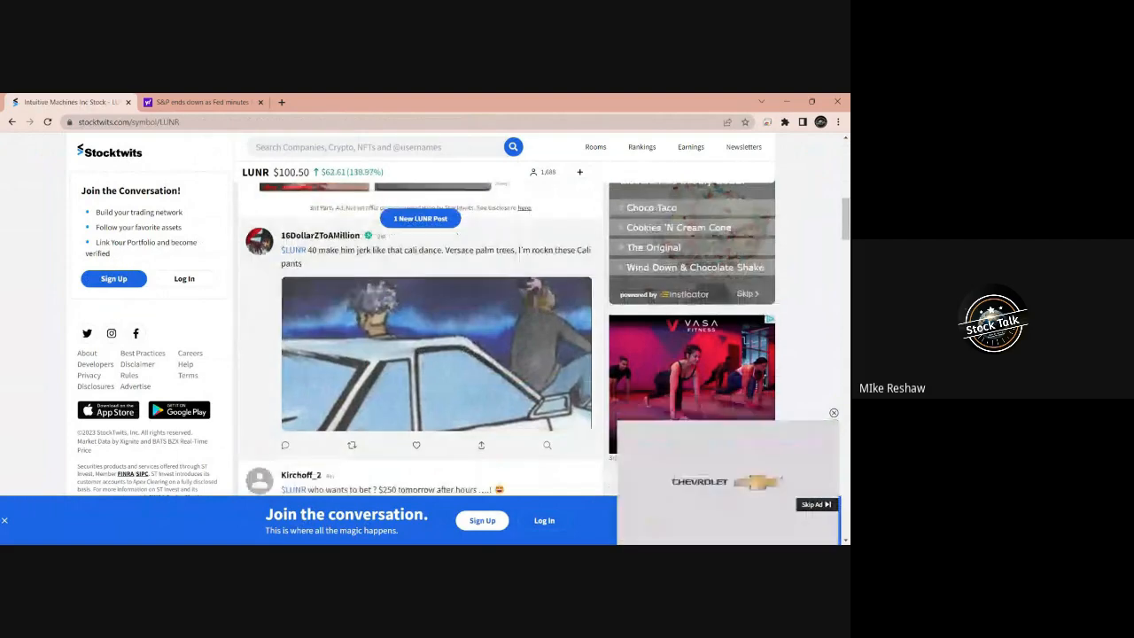
scroll(down, 3)
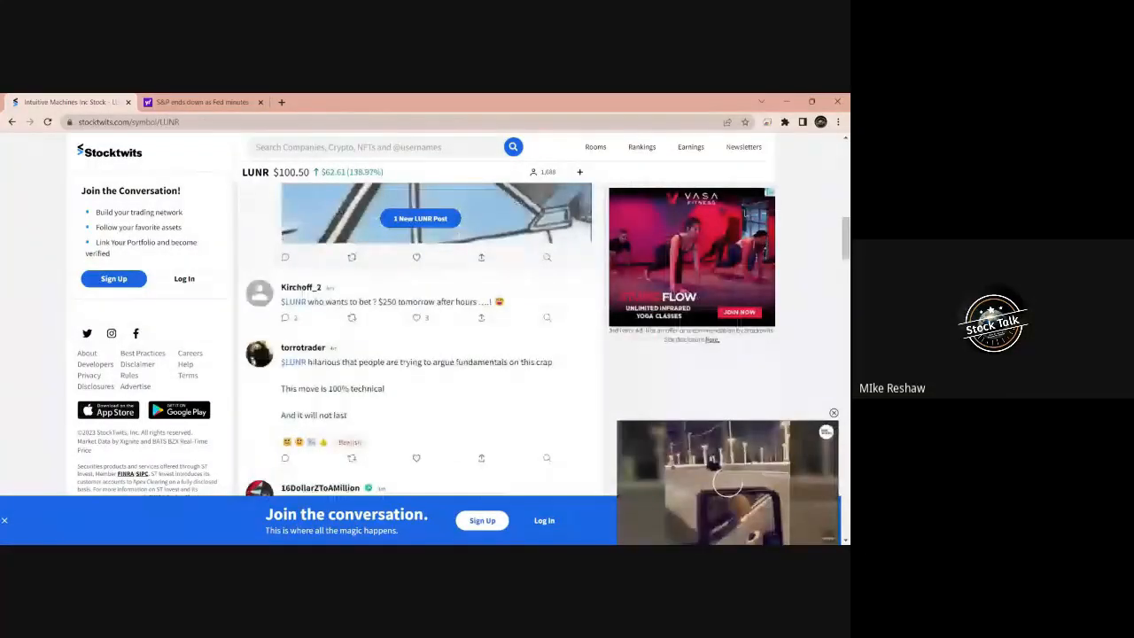
scroll(down, 3)
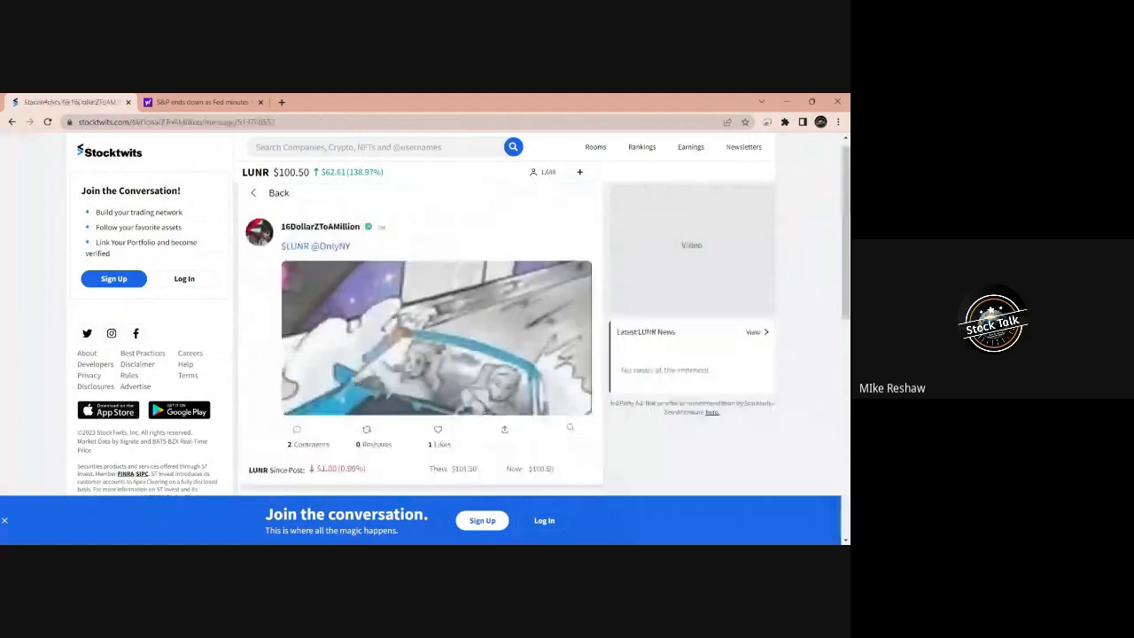
Step: Return to the LUNR feed ($102.00, +140.80%) and read down to the naked-shorting screenshot post
click(278, 192)
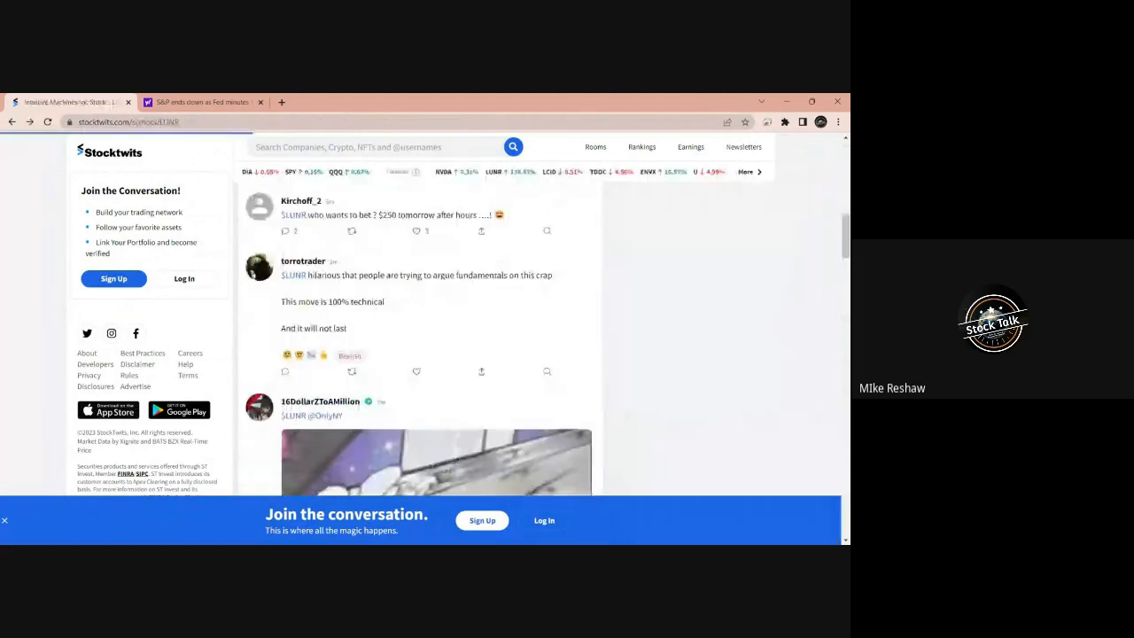
scroll(down, 3)
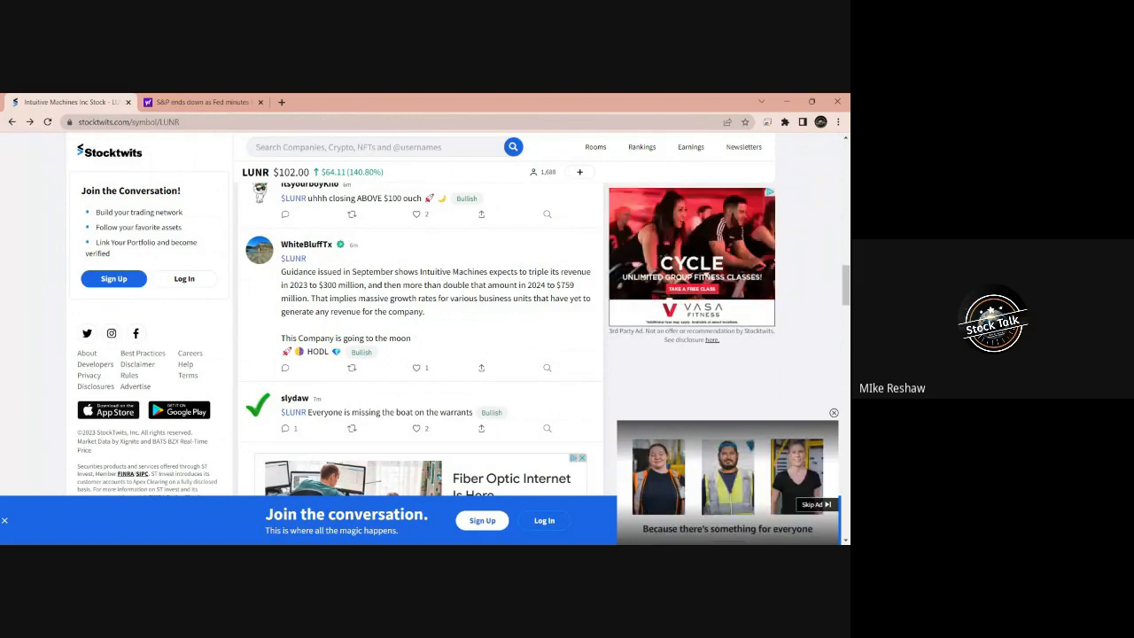
scroll(down, 3)
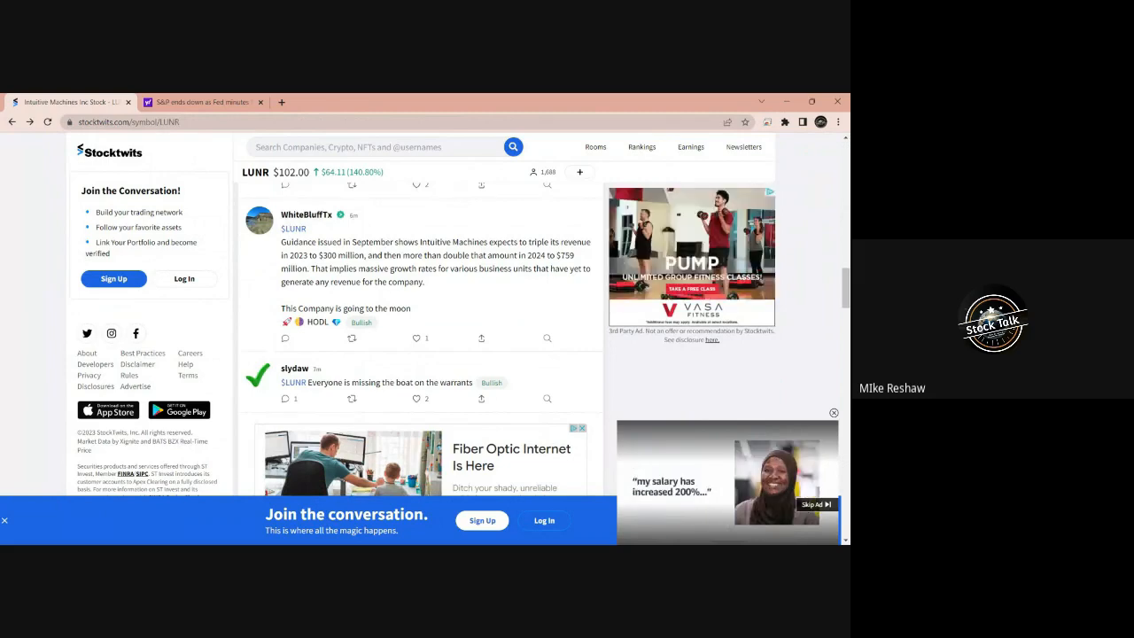
scroll(down, 3)
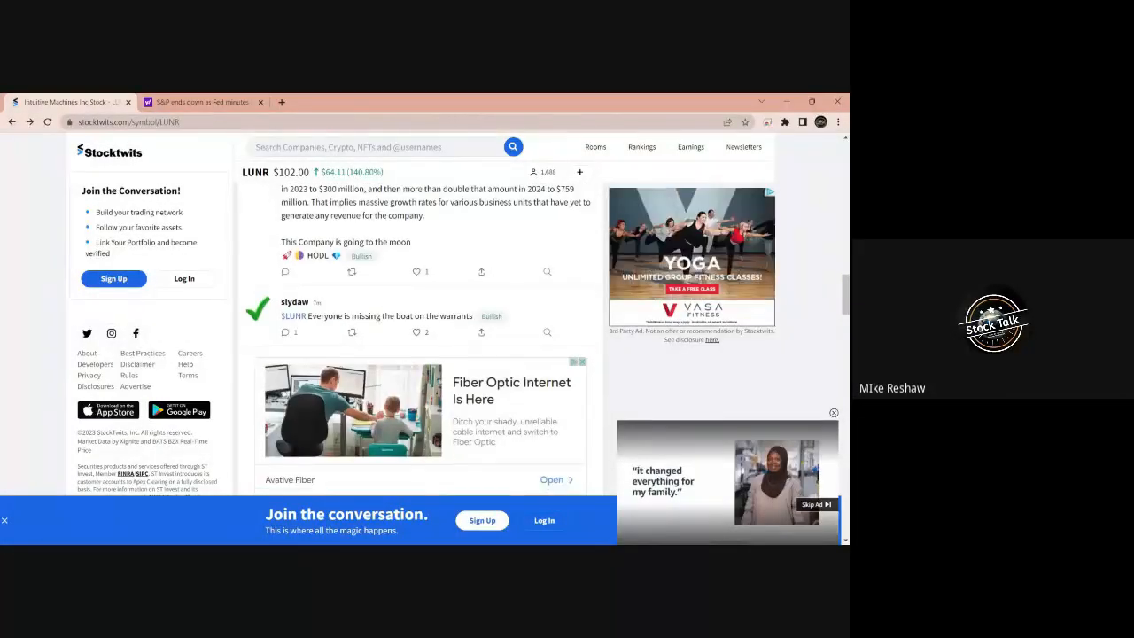
scroll(down, 3)
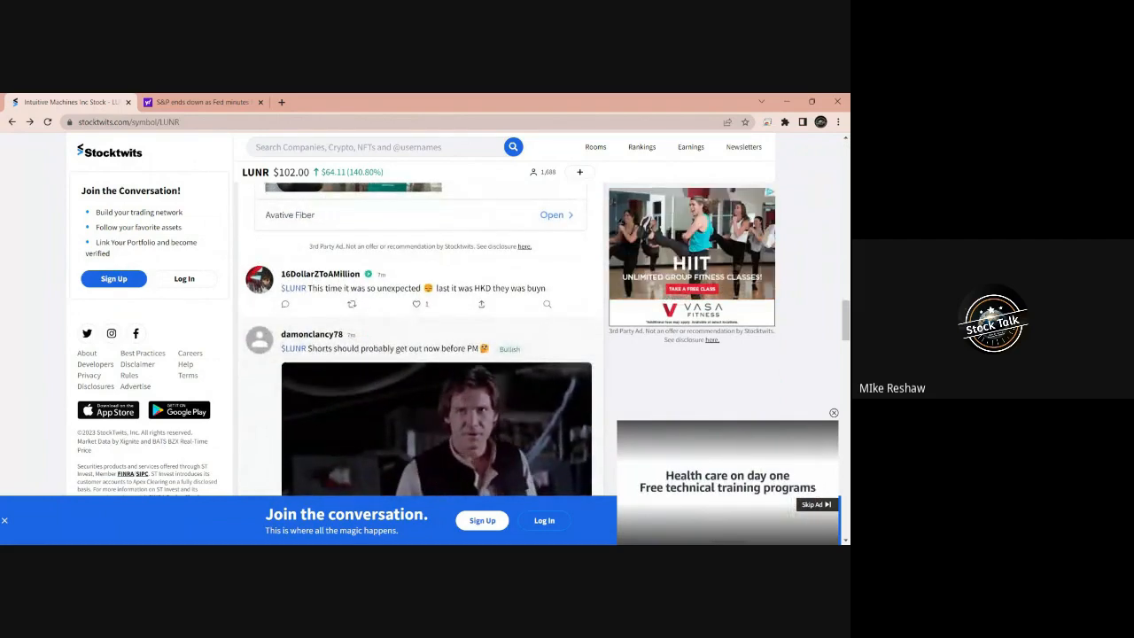
scroll(down, 3)
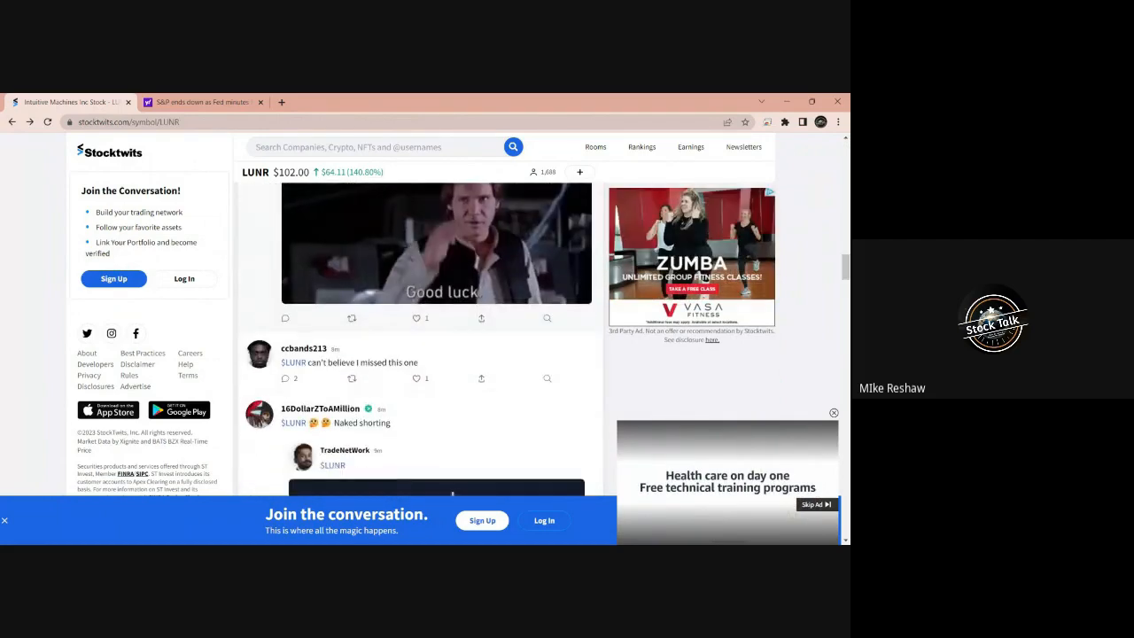
scroll(down, 3)
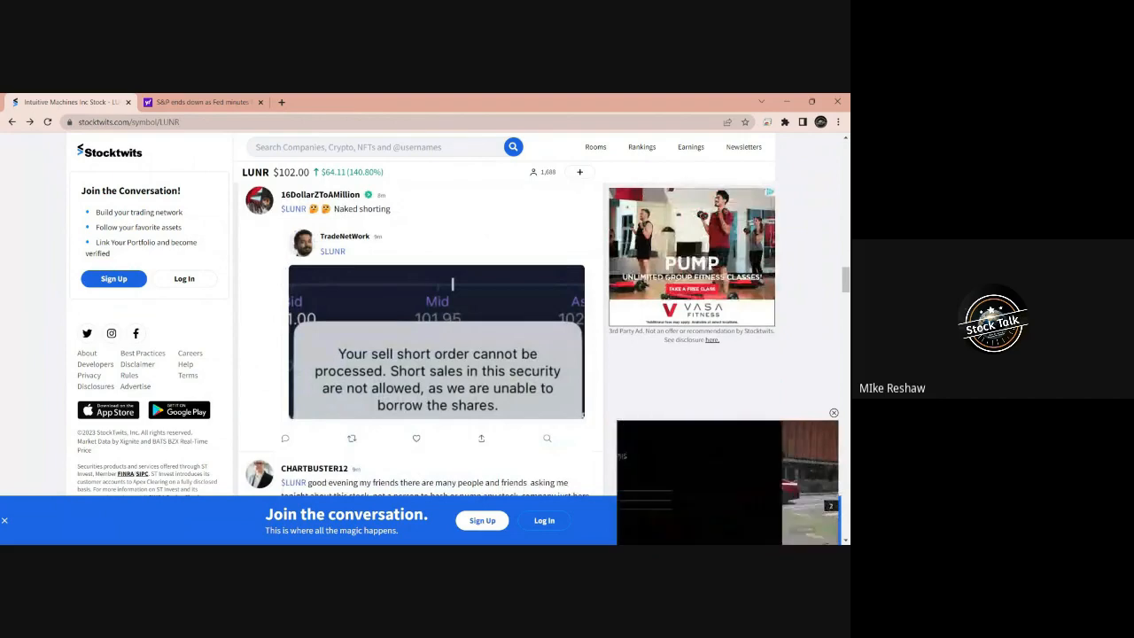
scroll(down, 3)
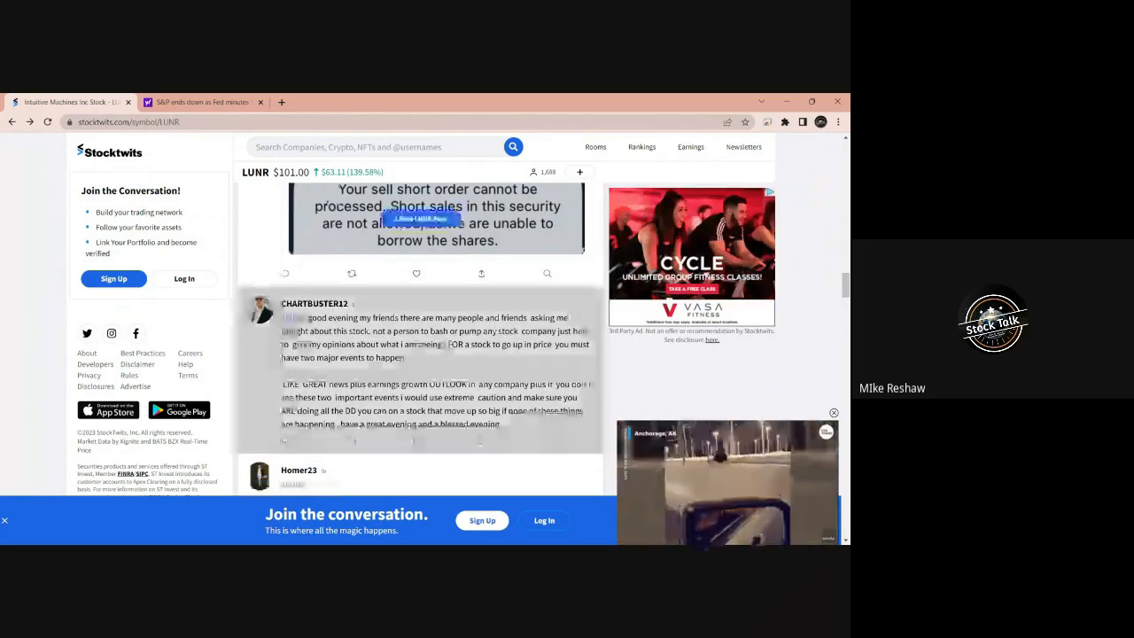
scroll(down, 3)
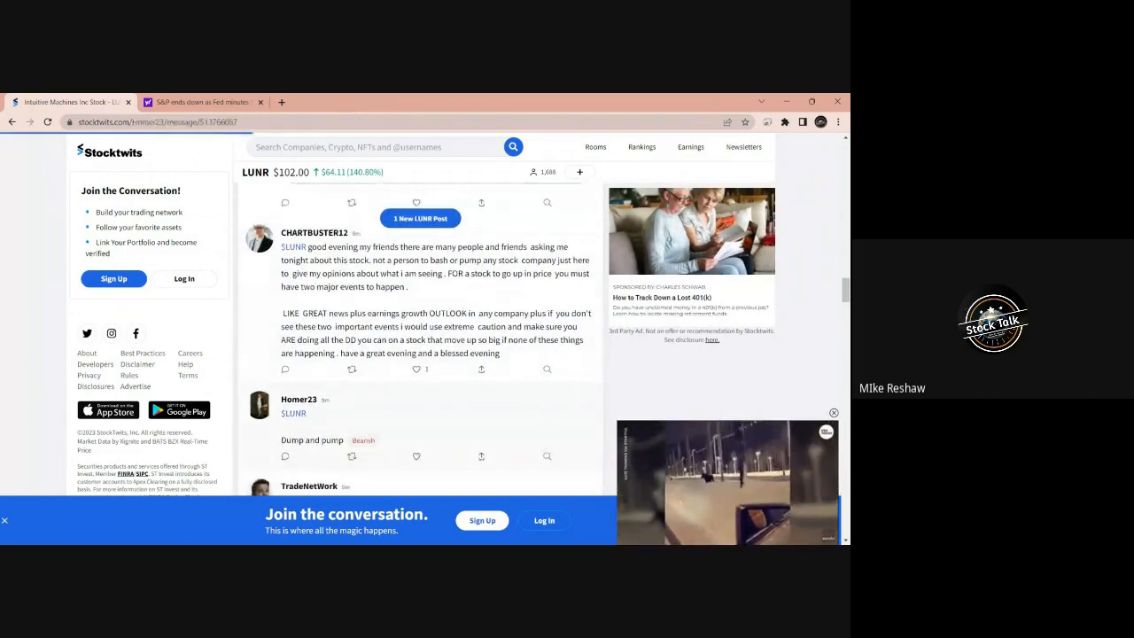
click(312, 441)
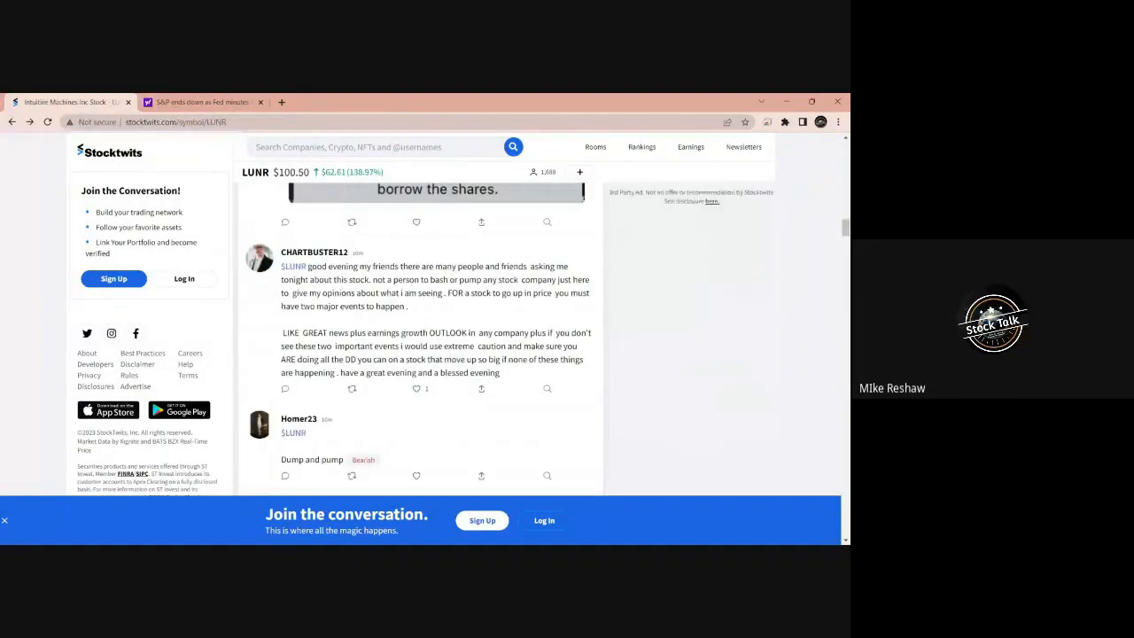
scroll(down, 3)
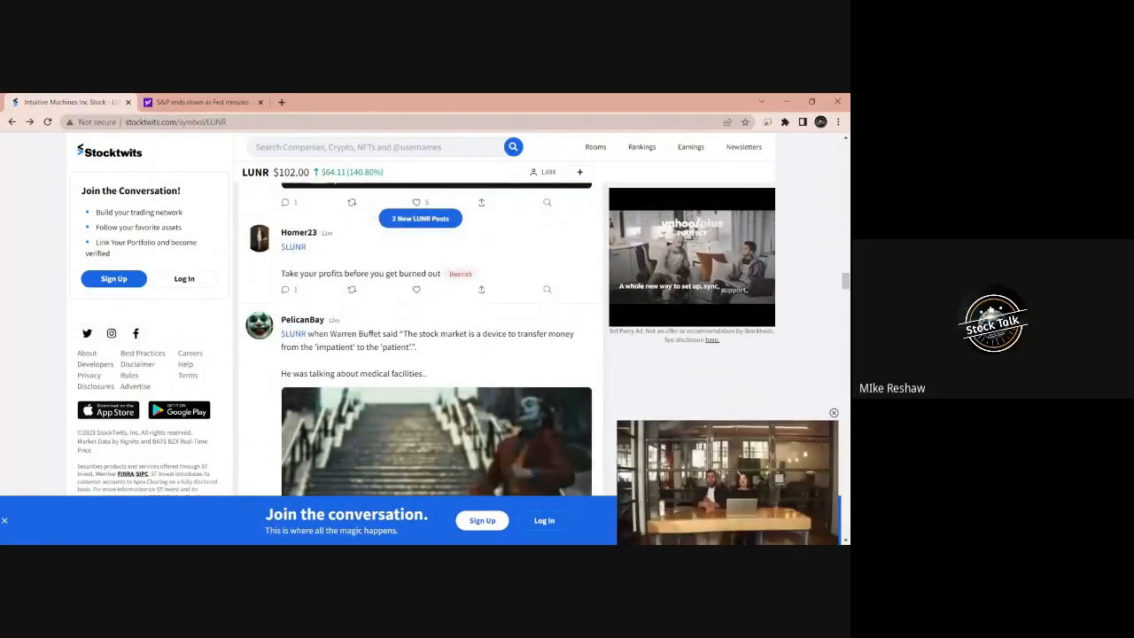
scroll(down, 3)
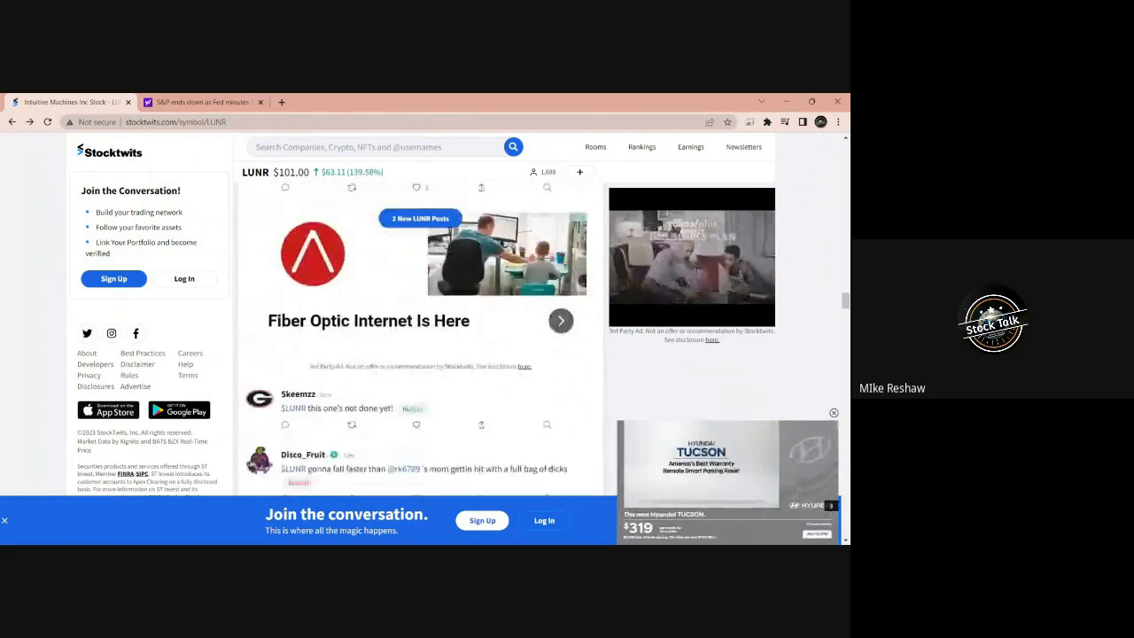
scroll(down, 3)
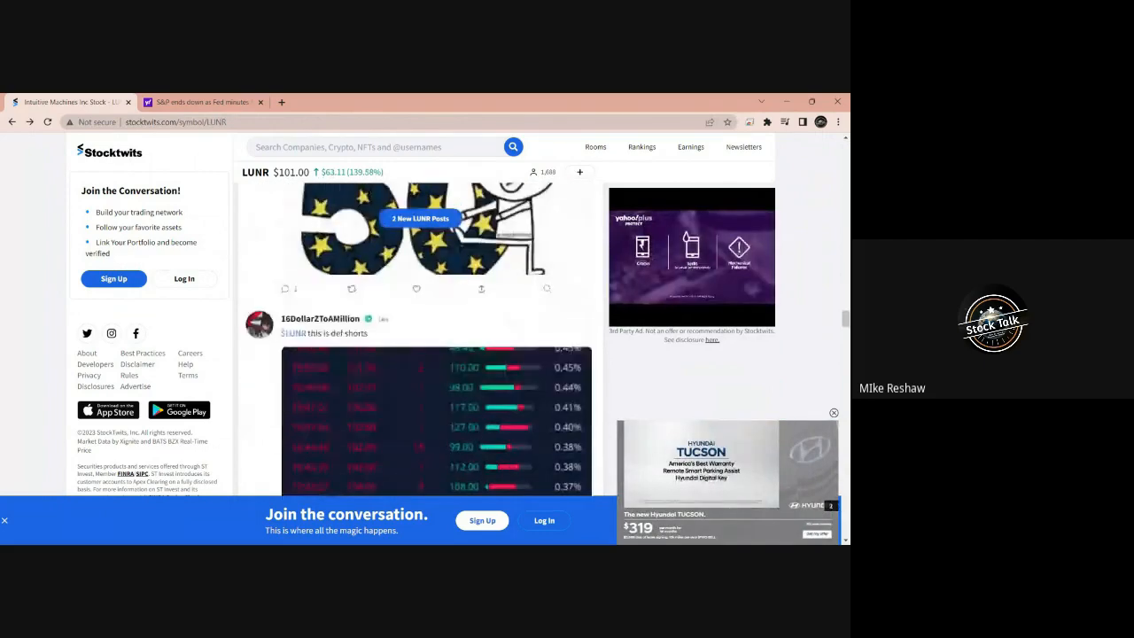
scroll(down, 3)
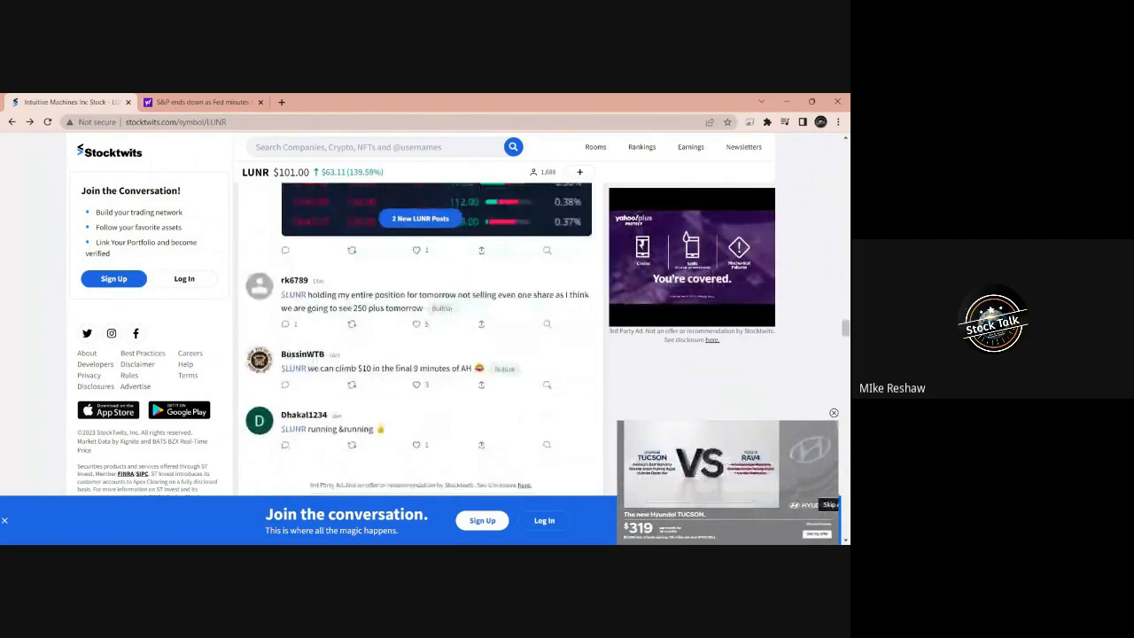
scroll(down, 3)
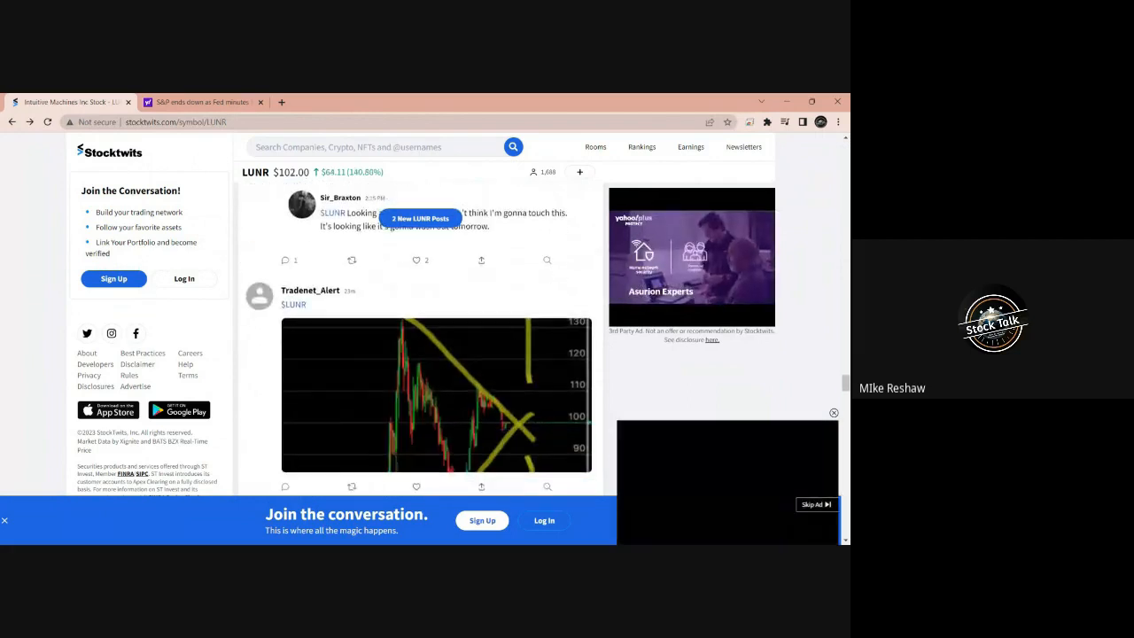
scroll(down, 3)
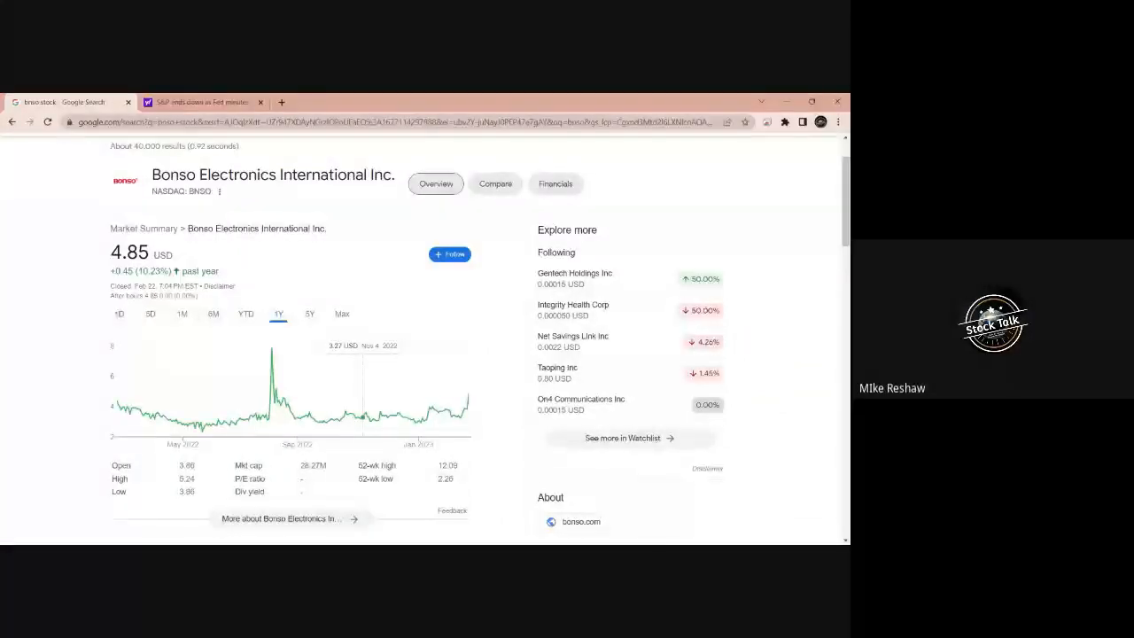
mouse_move(122, 404)
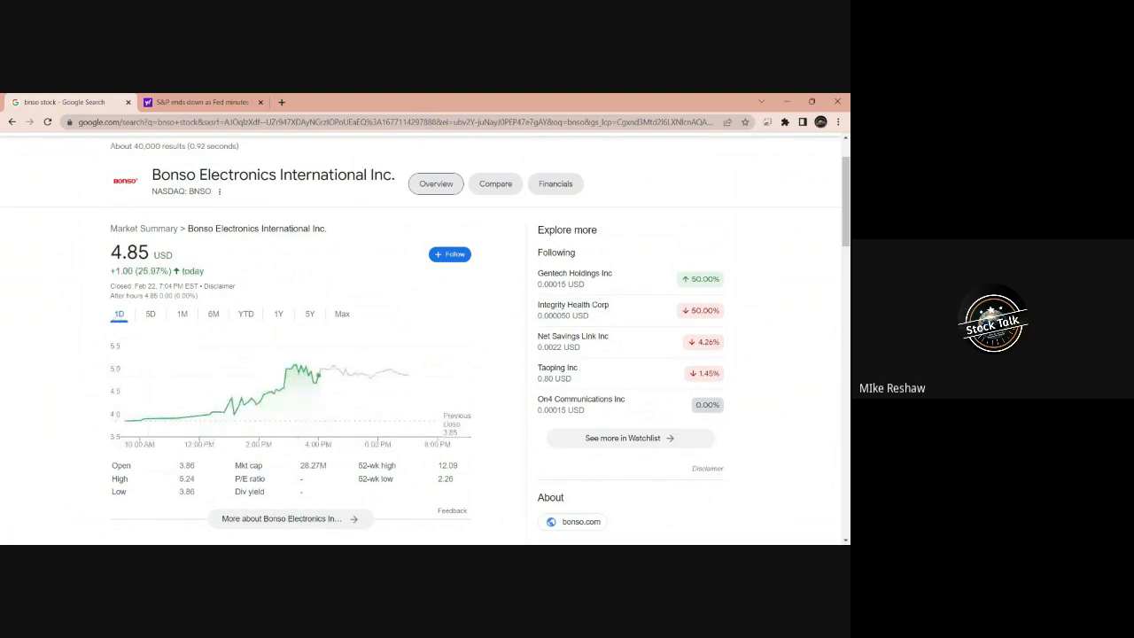
mouse_move(409, 374)
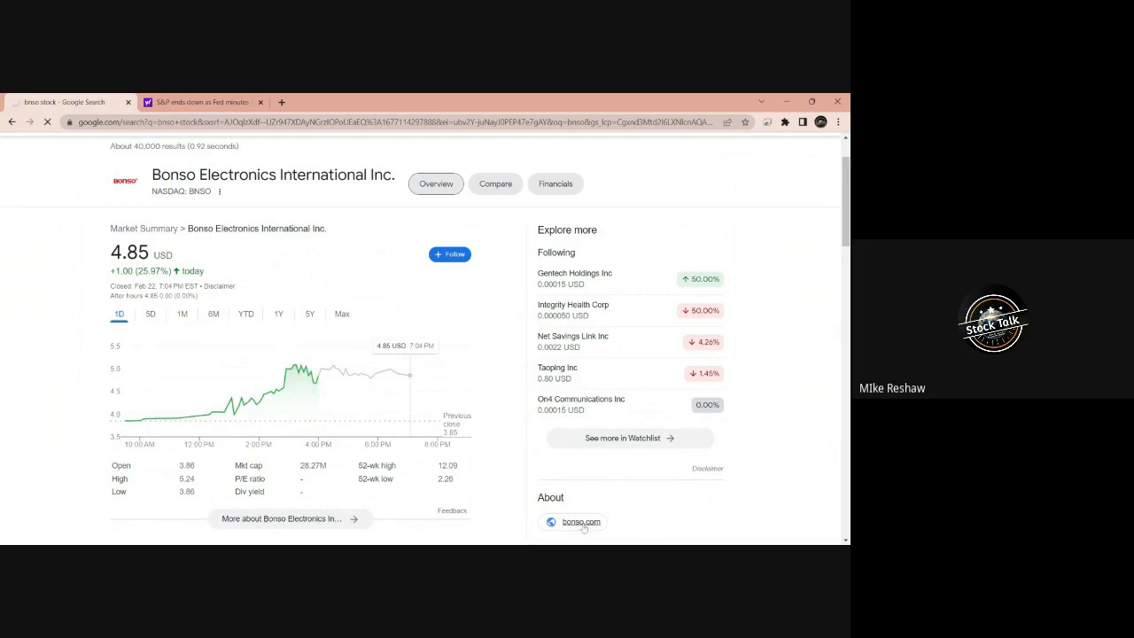
Step: Open Bonso's About Us page covering its Shenzhen headquarters and Xinxing factory
click(580, 522)
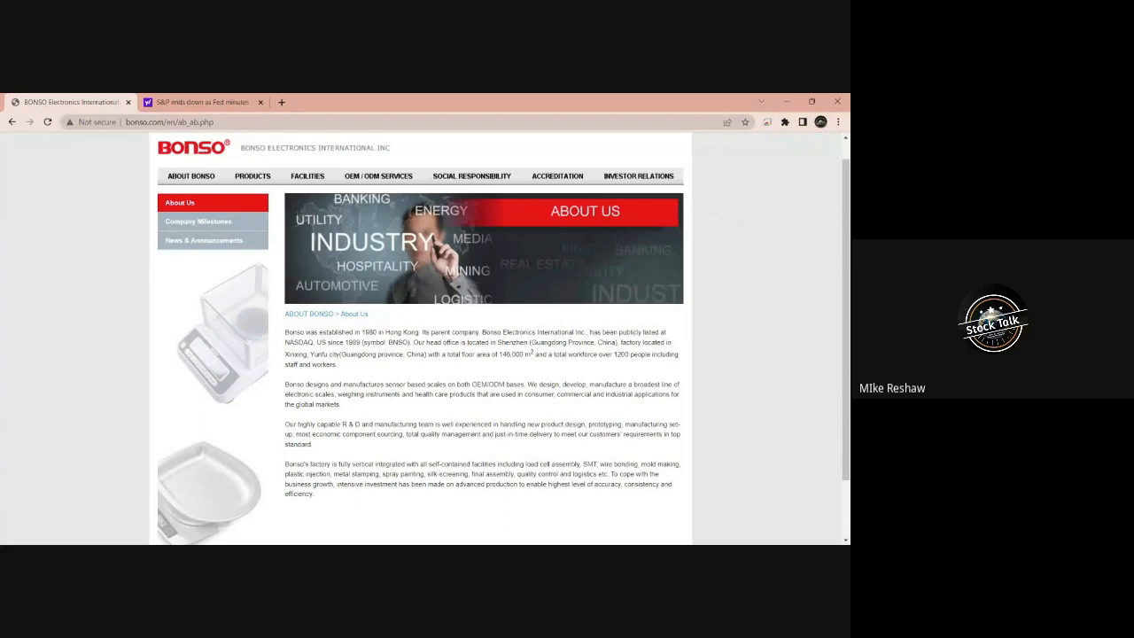
Step: Open Bonso's Vertical Integration Manufacturing page and read the process chart through Final Assembly
click(306, 175)
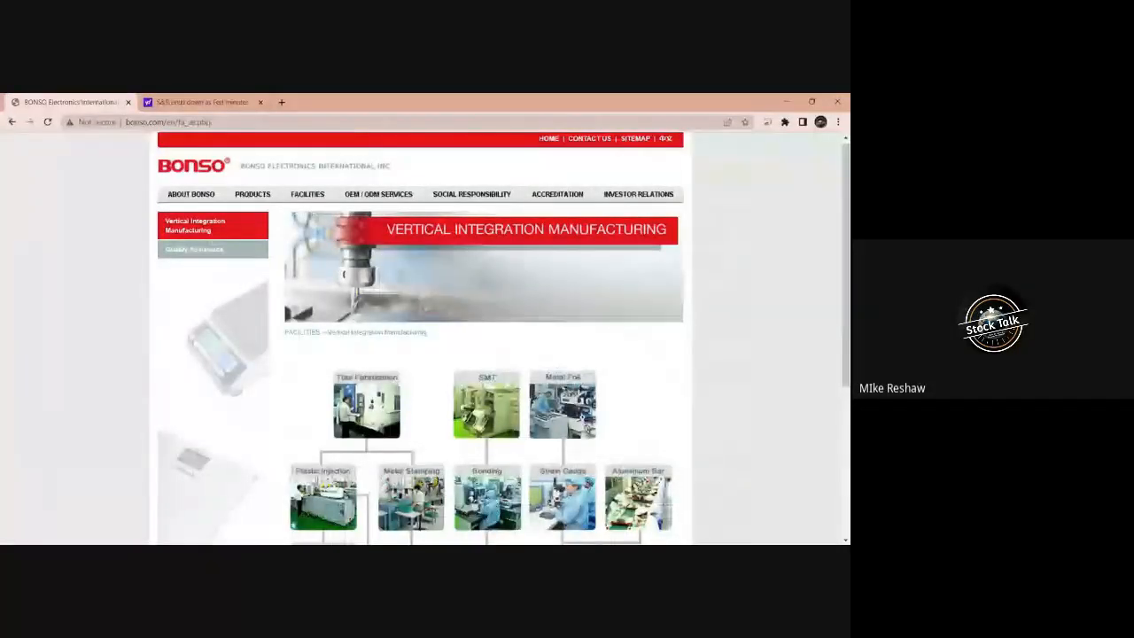
scroll(down, 3)
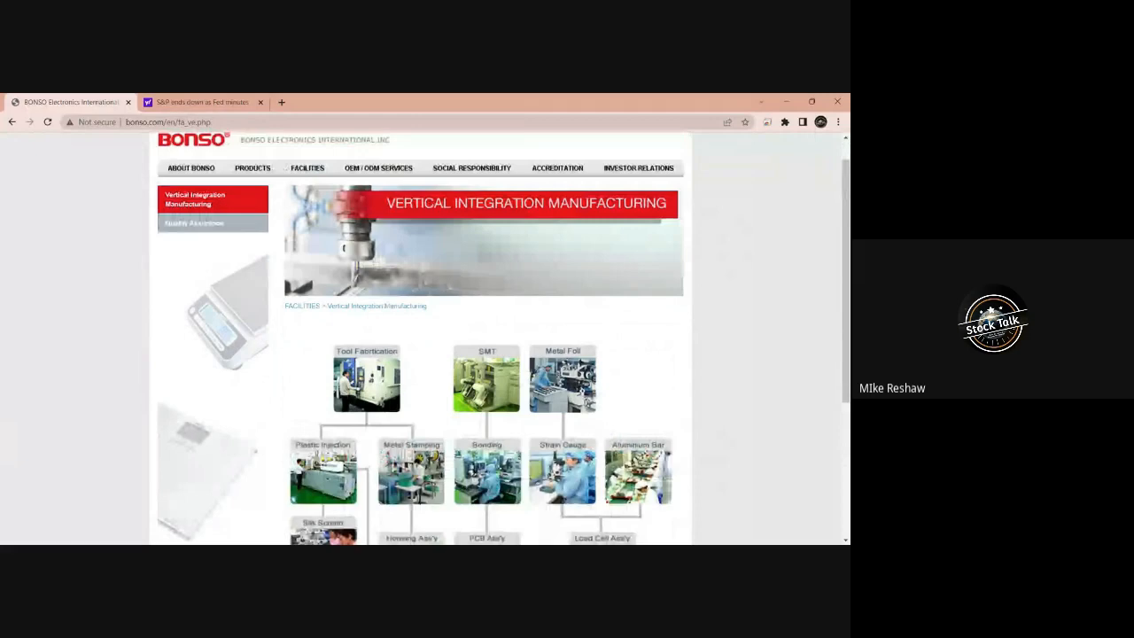
scroll(down, 3)
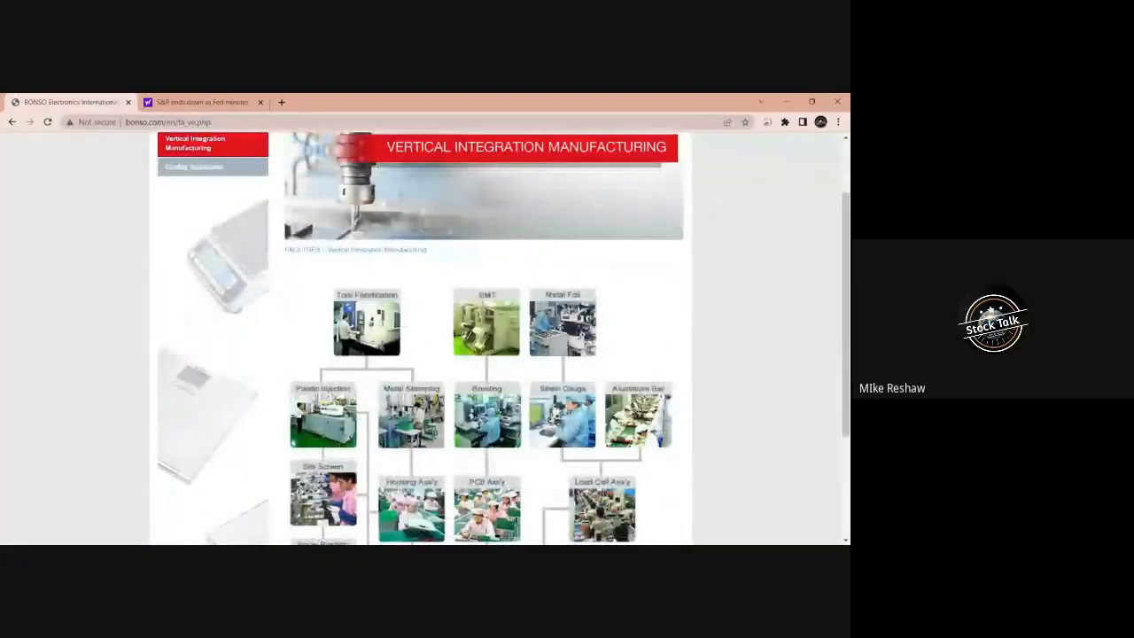
scroll(down, 3)
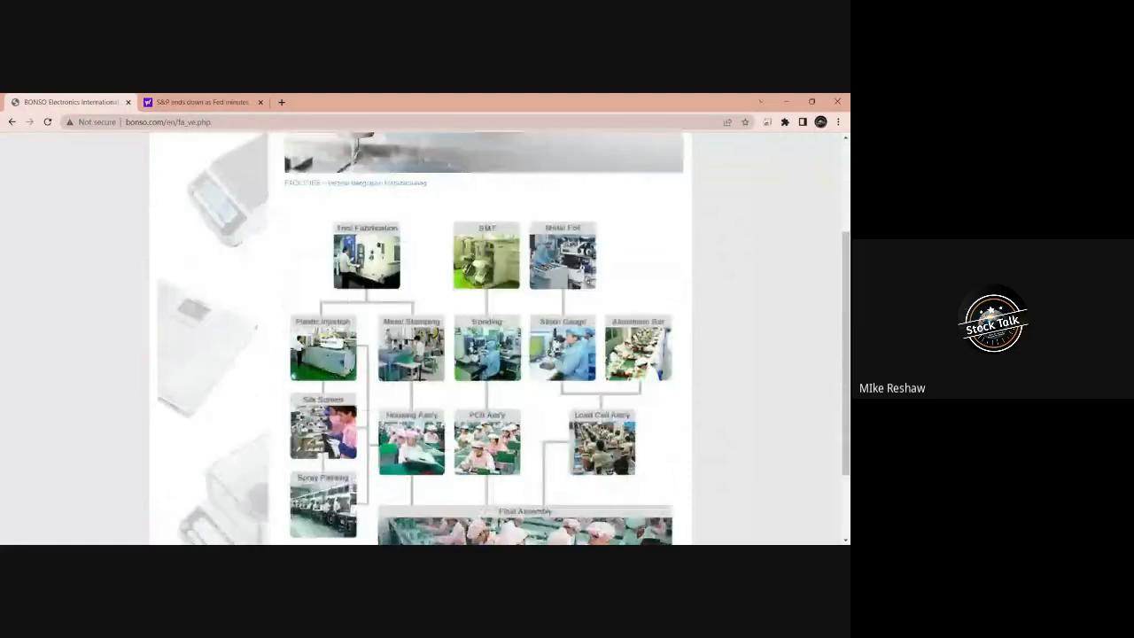
scroll(down, 3)
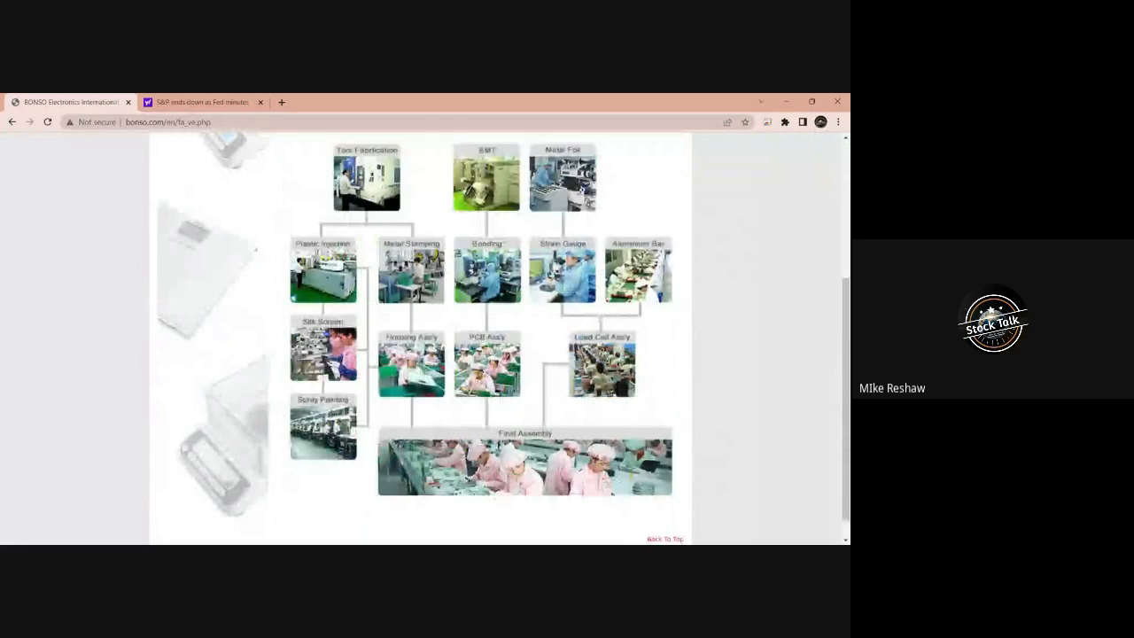
scroll(down, 3)
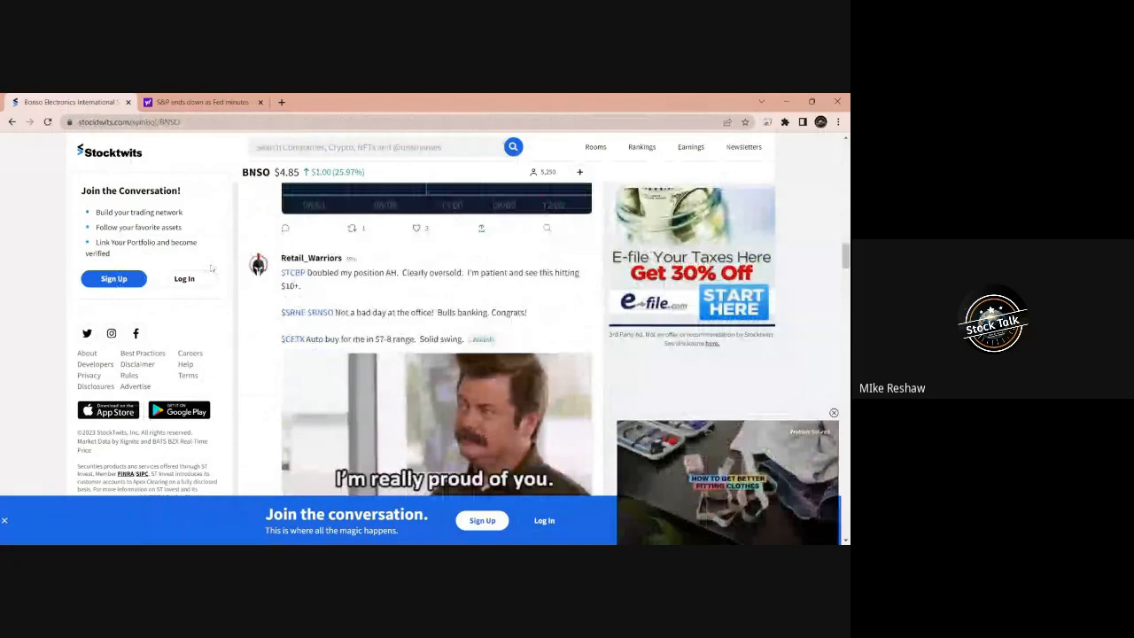
Step: Read the BNSO stream past the 70k volume spike and coordinated-pump warning posts
scroll(up, 3)
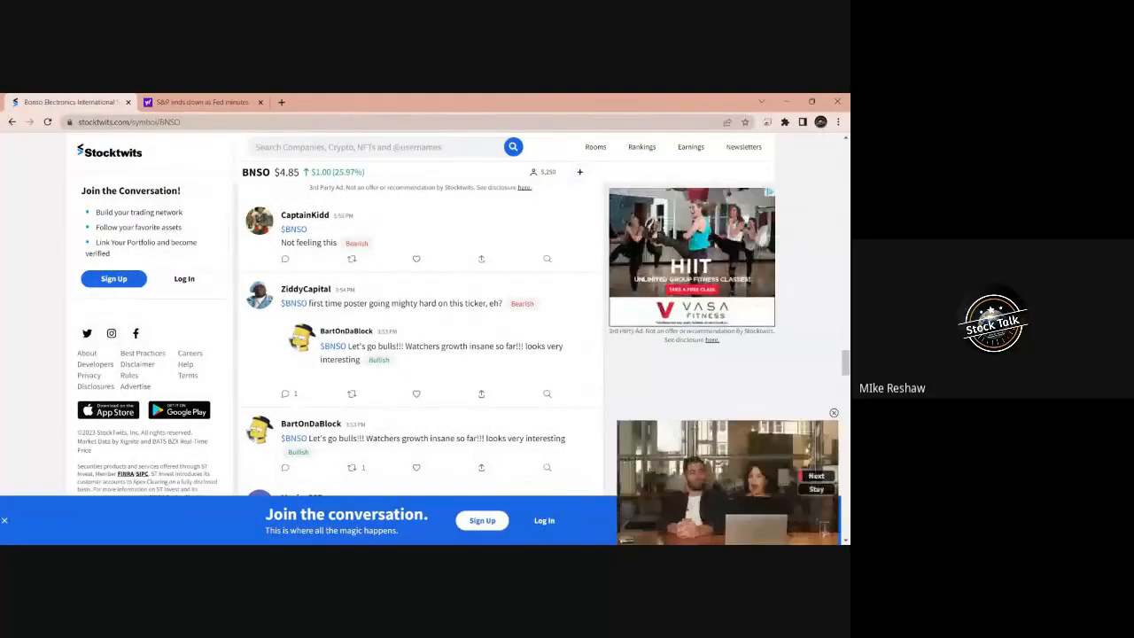
scroll(down, 3)
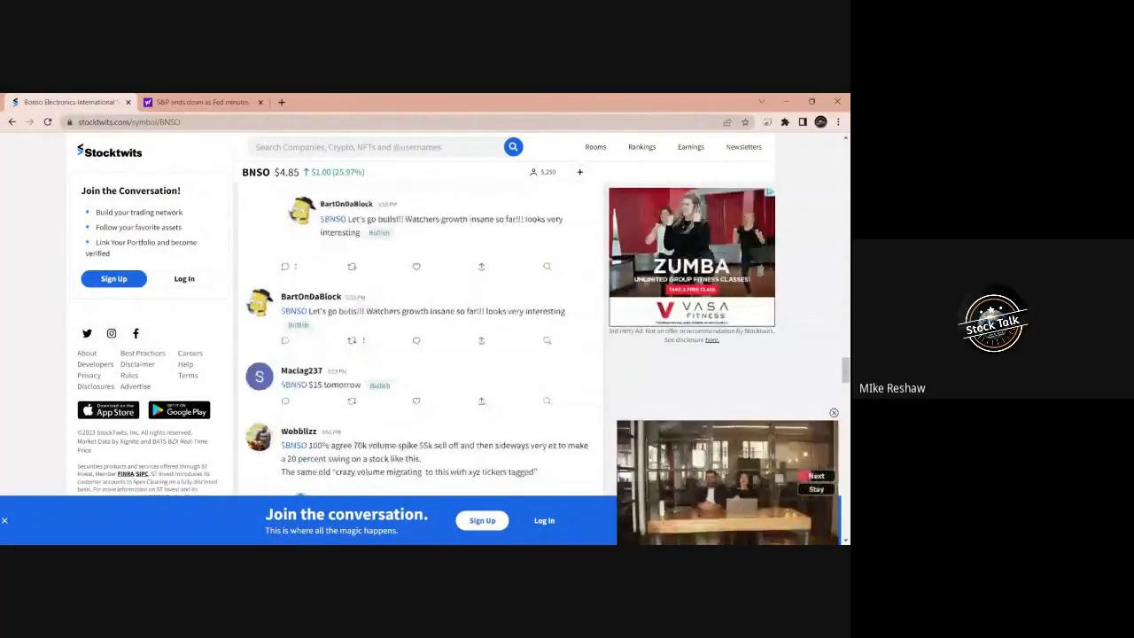
scroll(down, 3)
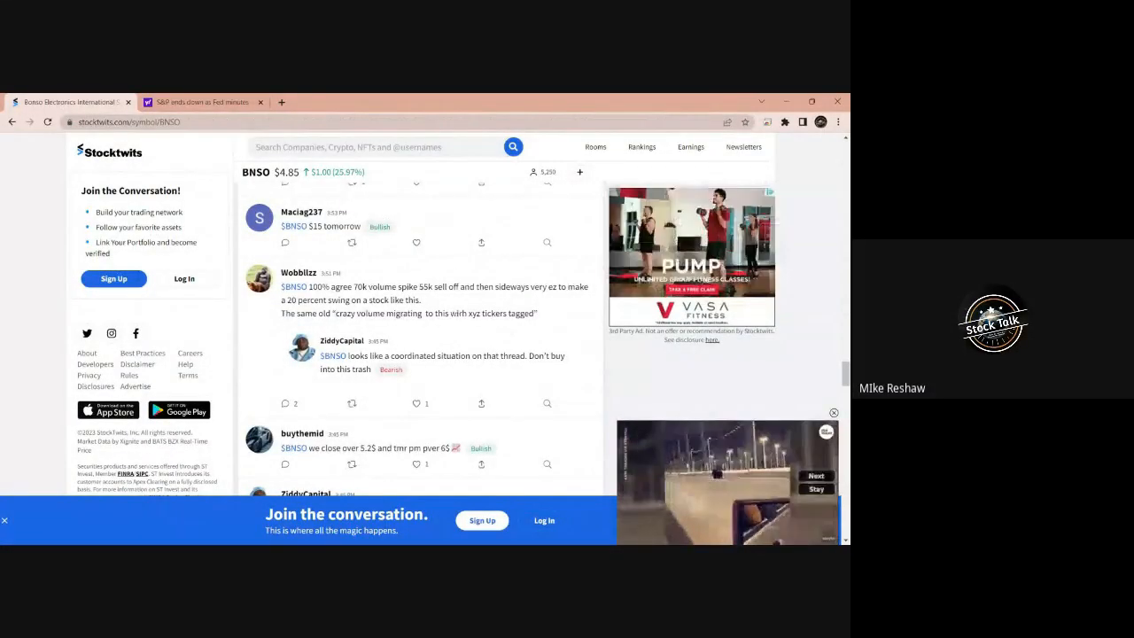
Step: Scroll older BNSO posts past the 12-month analyst forecast, accumulation and short-squeeze remarks
scroll(up, 3)
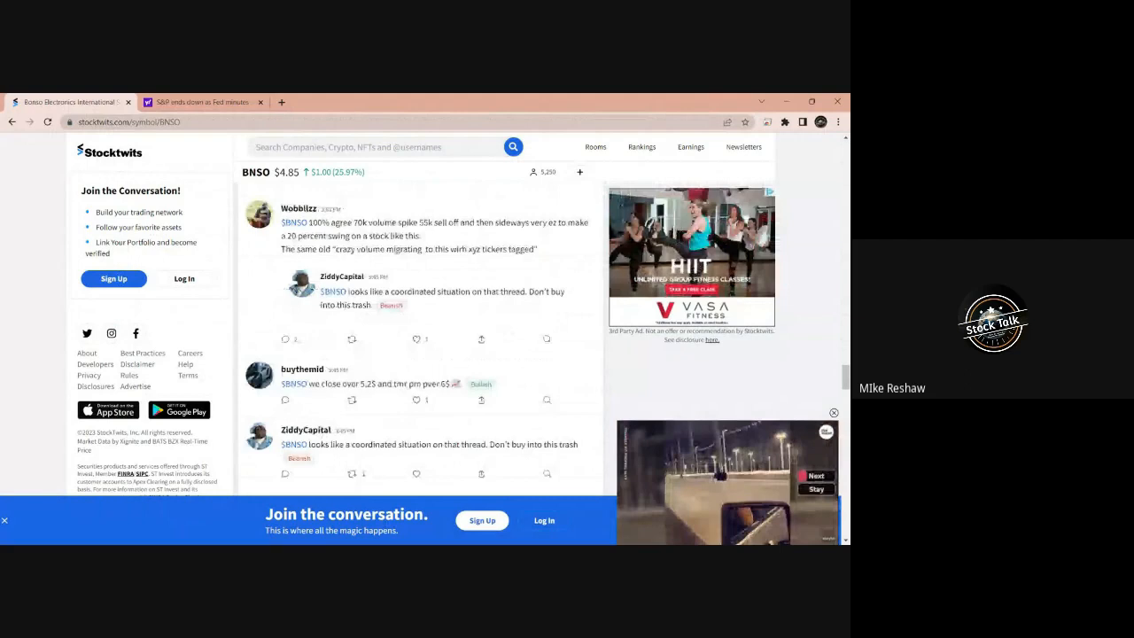
scroll(down, 3)
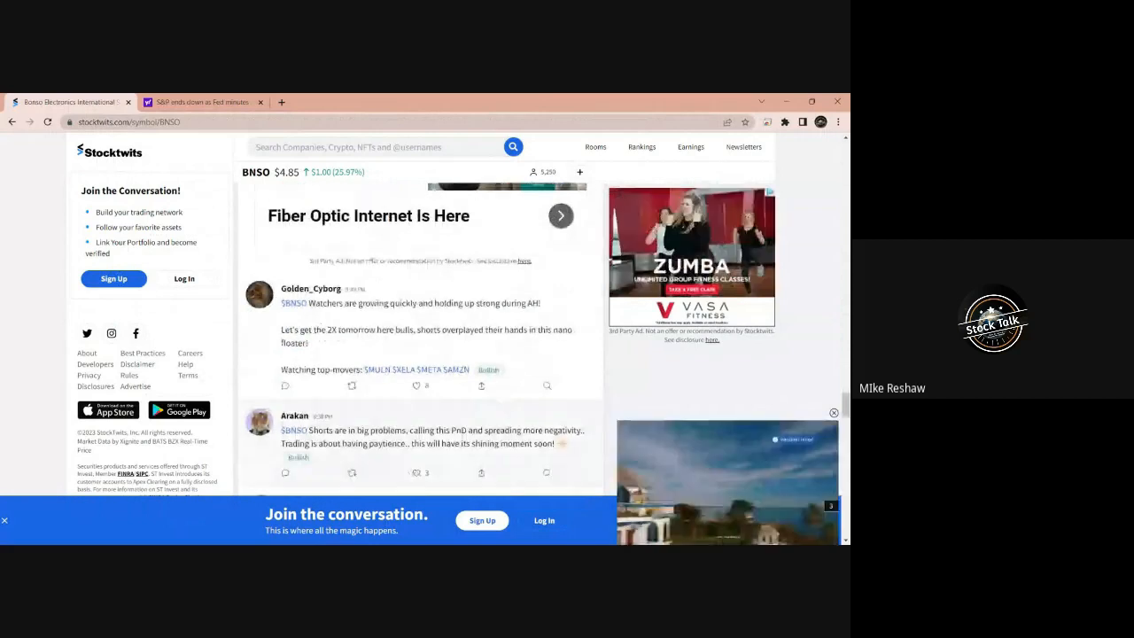
scroll(down, 3)
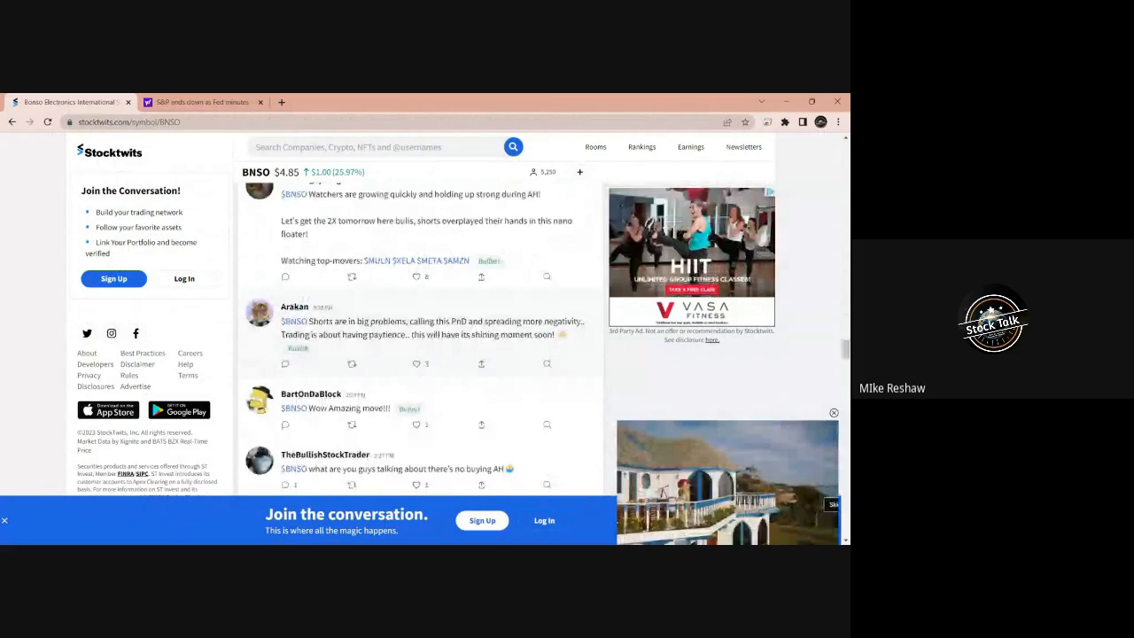
scroll(down, 3)
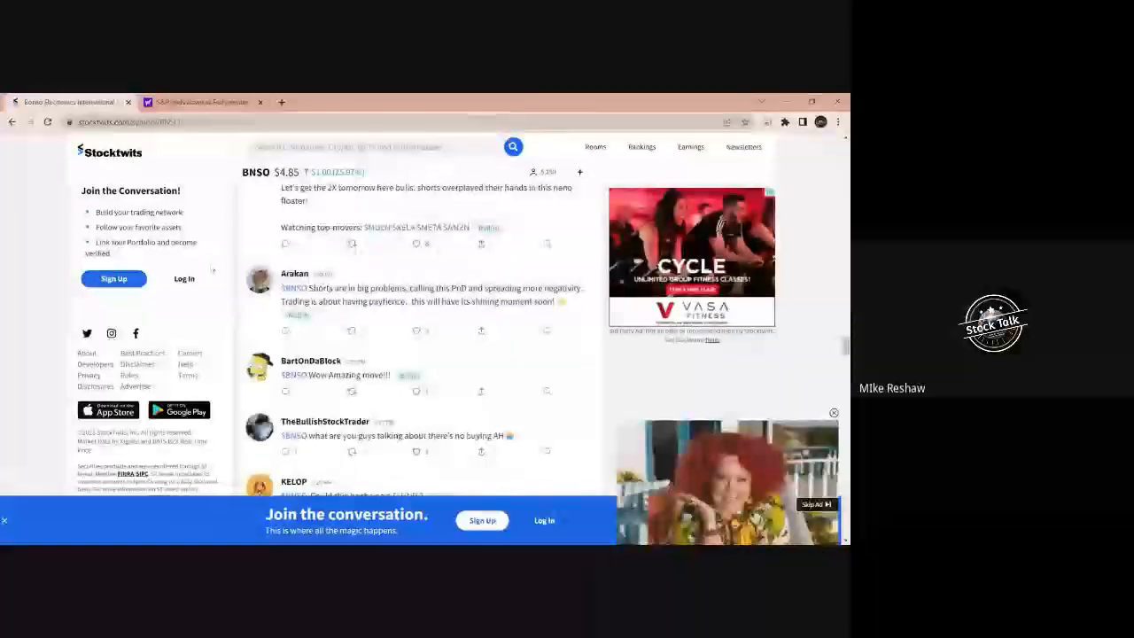
scroll(down, 3)
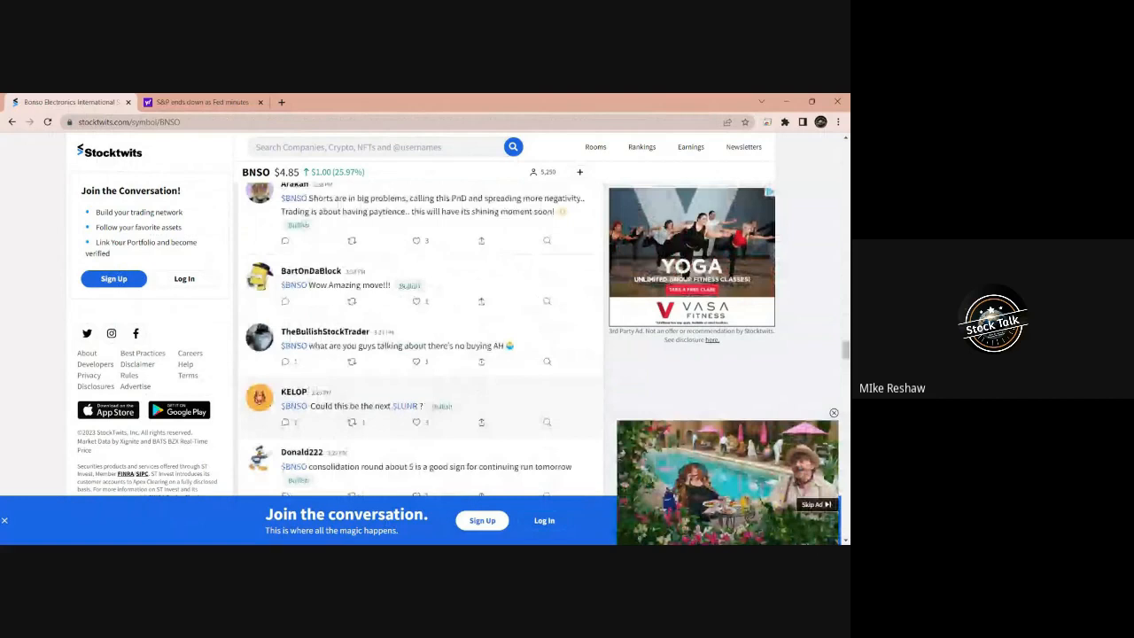
scroll(down, 3)
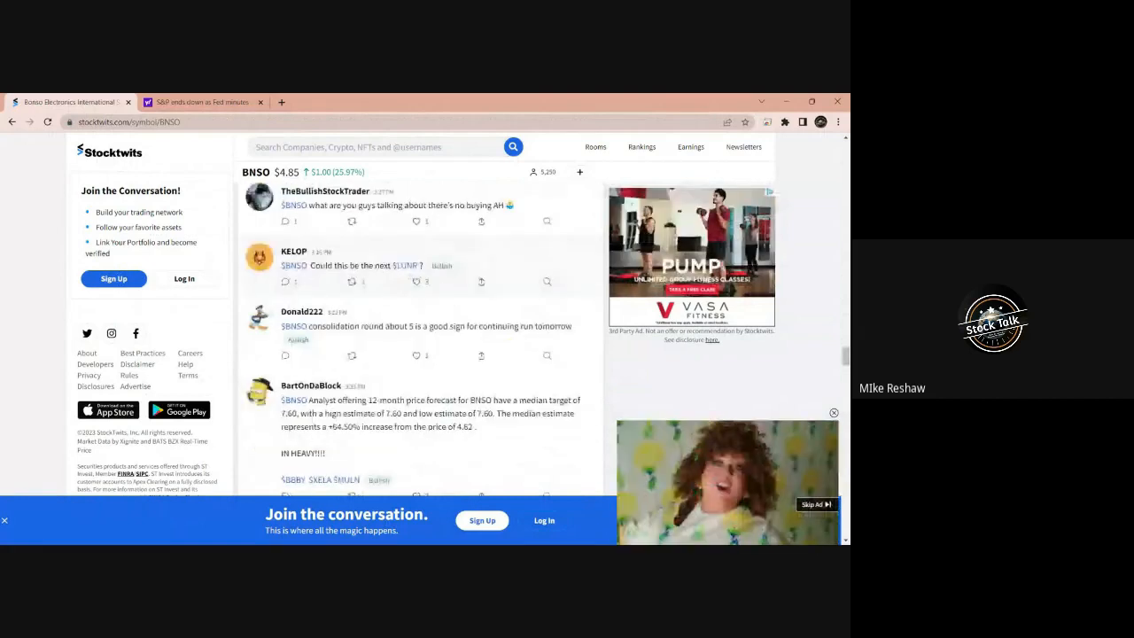
scroll(down, 3)
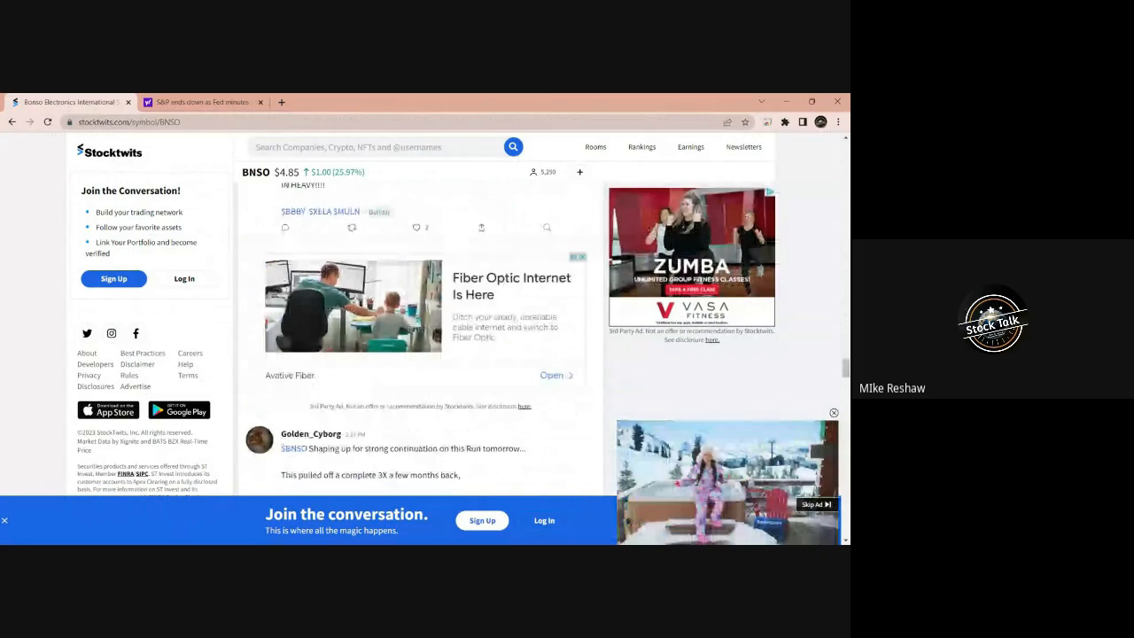
scroll(down, 3)
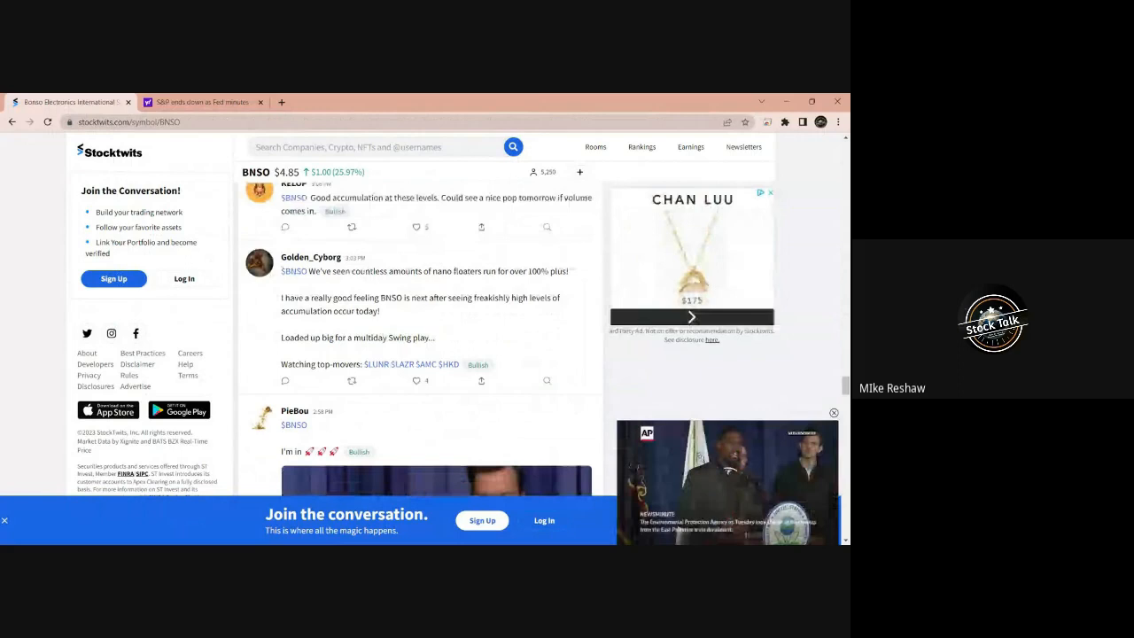
scroll(down, 3)
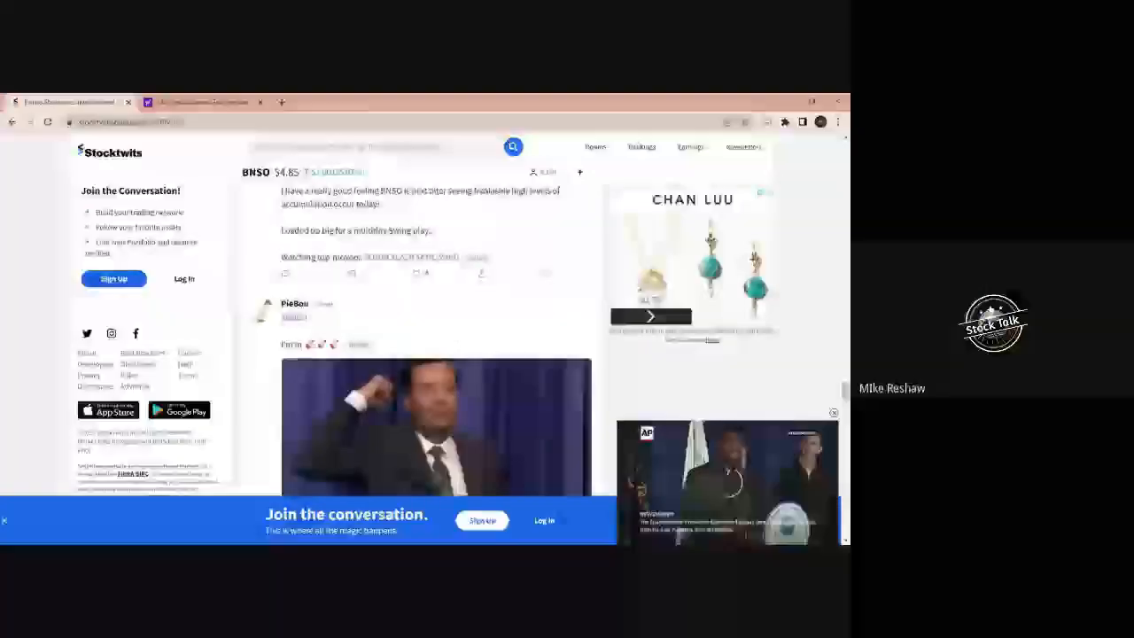
scroll(down, 3)
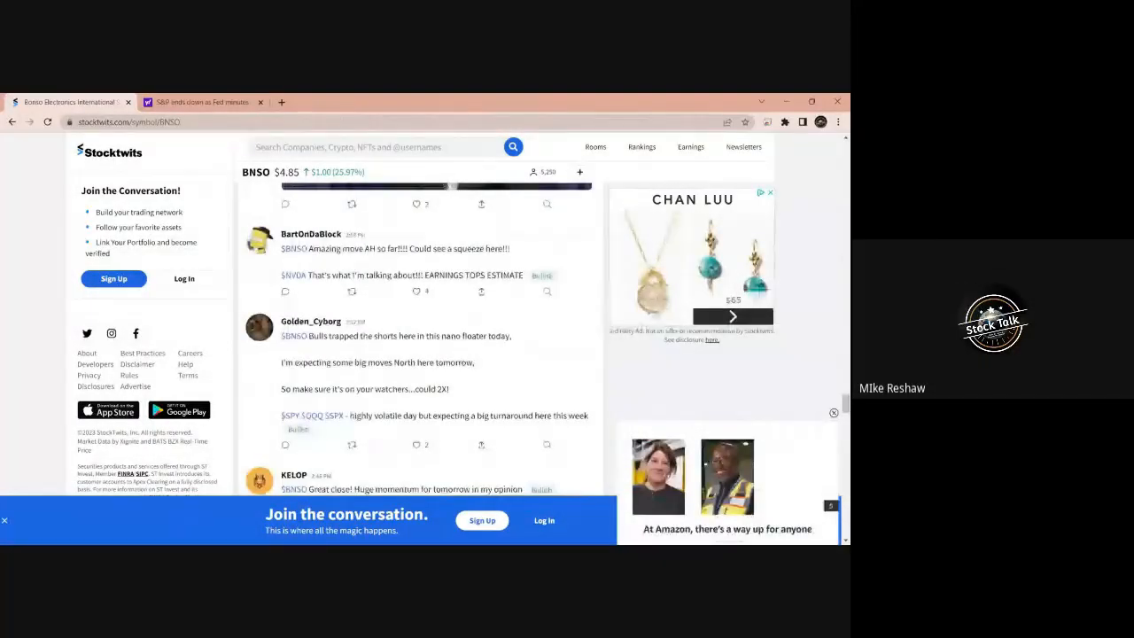